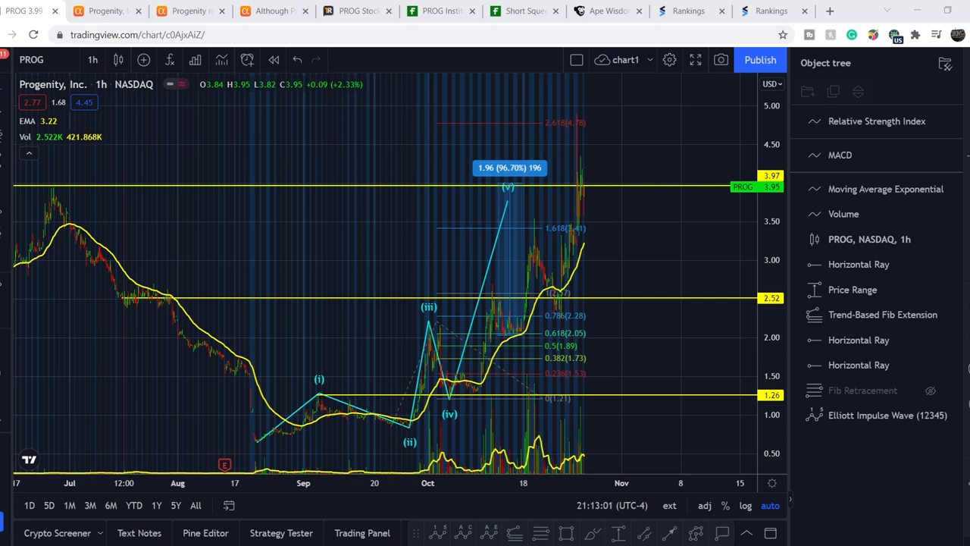
mouse_move(94, 406)
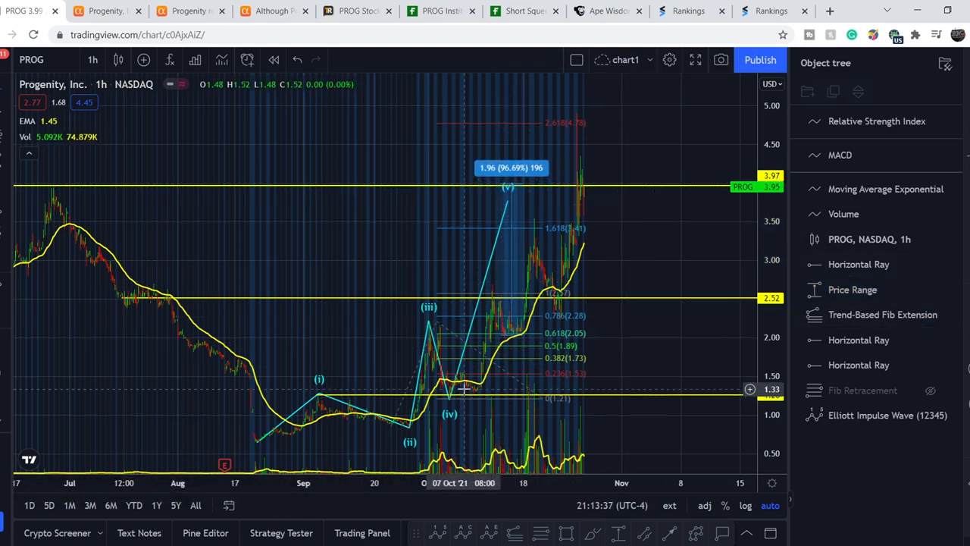
mouse_move(473, 398)
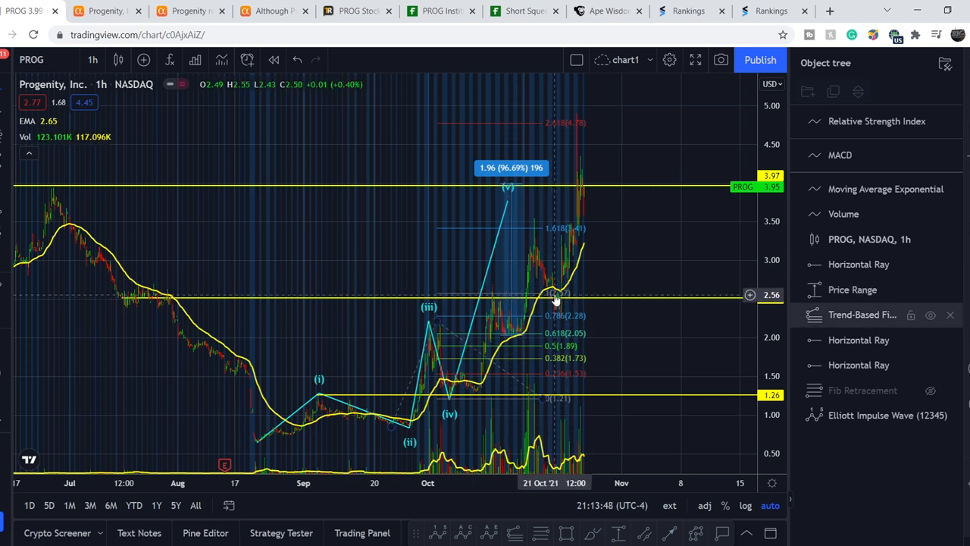
mouse_move(470, 389)
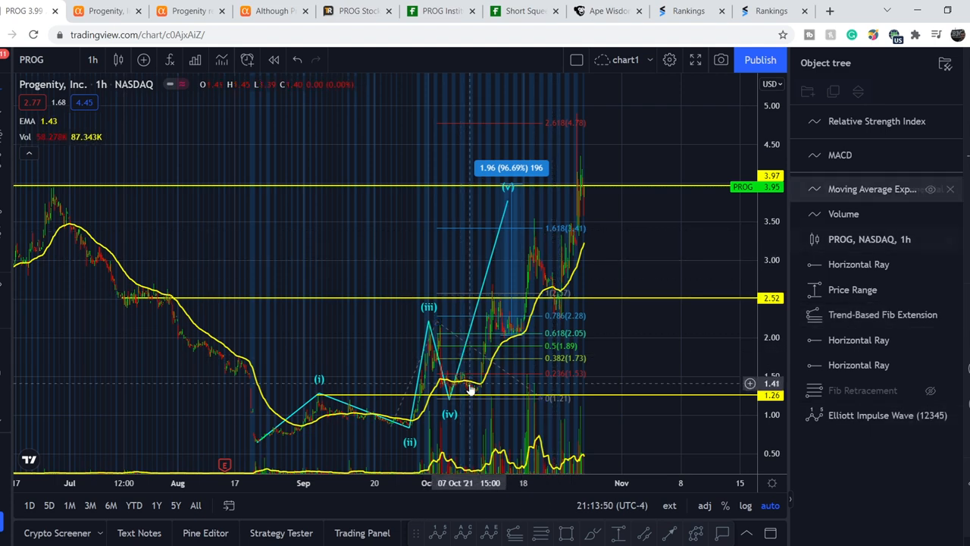
mouse_move(470, 391)
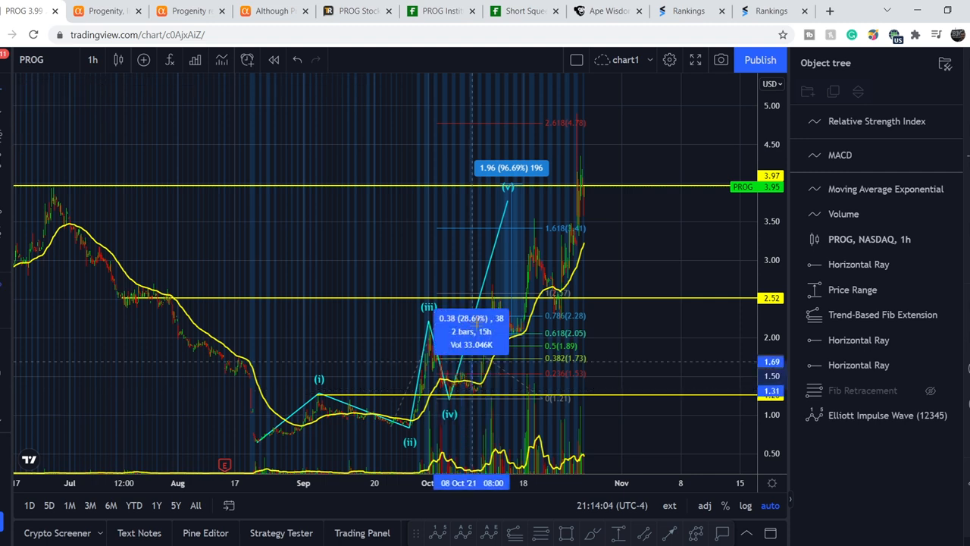
mouse_move(488, 291)
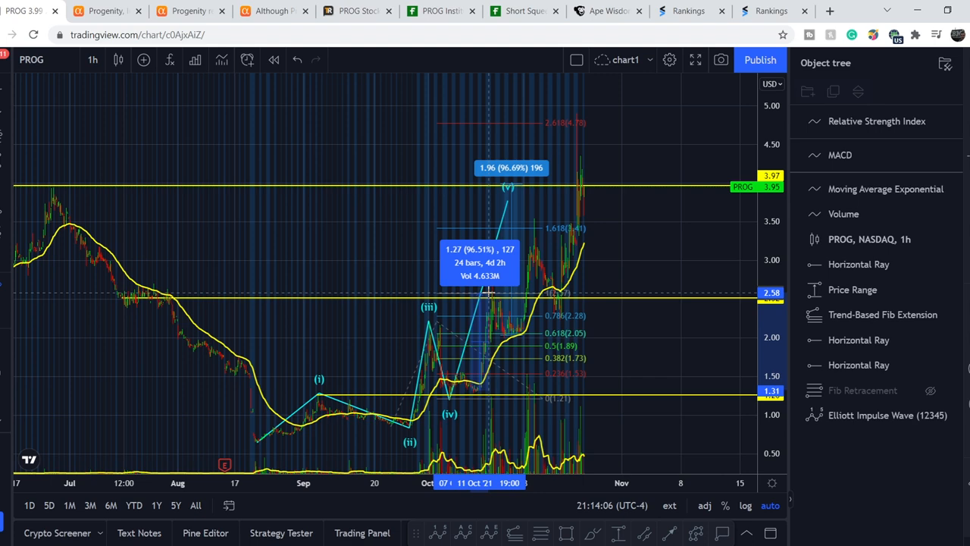
mouse_move(488, 294)
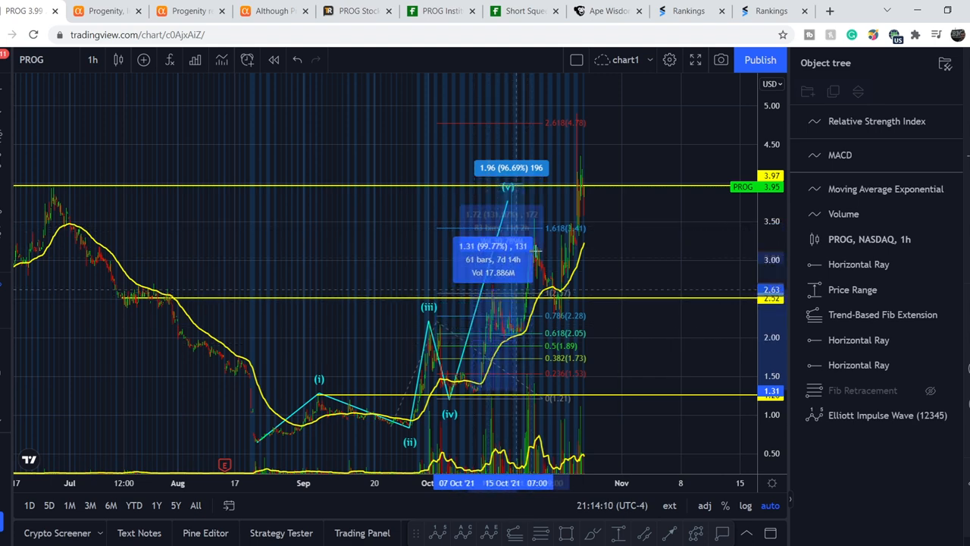
mouse_move(527, 226)
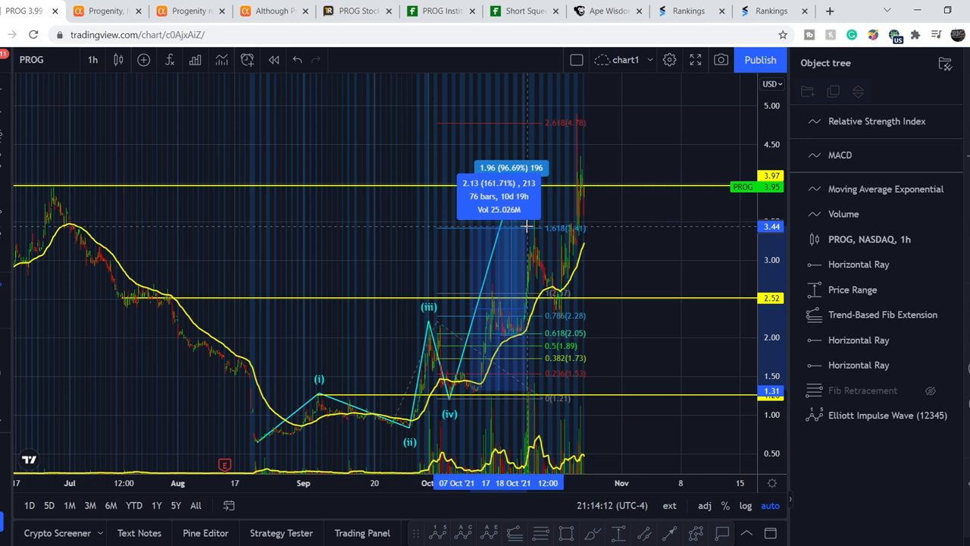
mouse_move(553, 188)
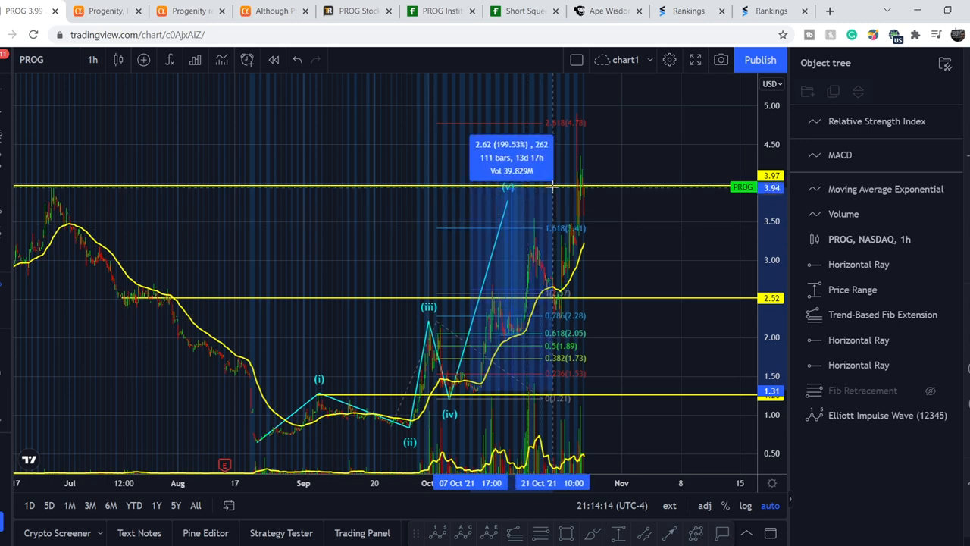
mouse_move(531, 203)
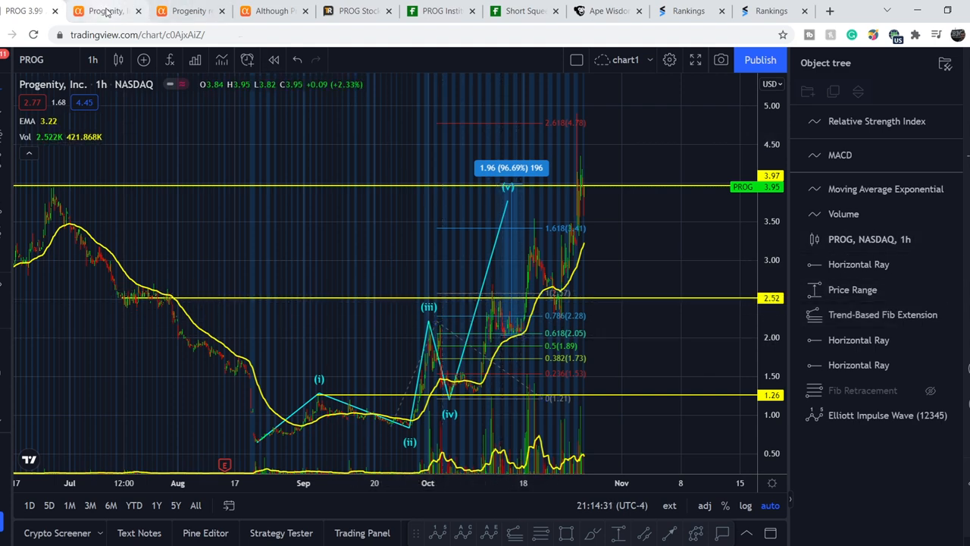
Bring Progenity's valuation into view and highlight the 426.36M market cap figure.
left_click(107, 11)
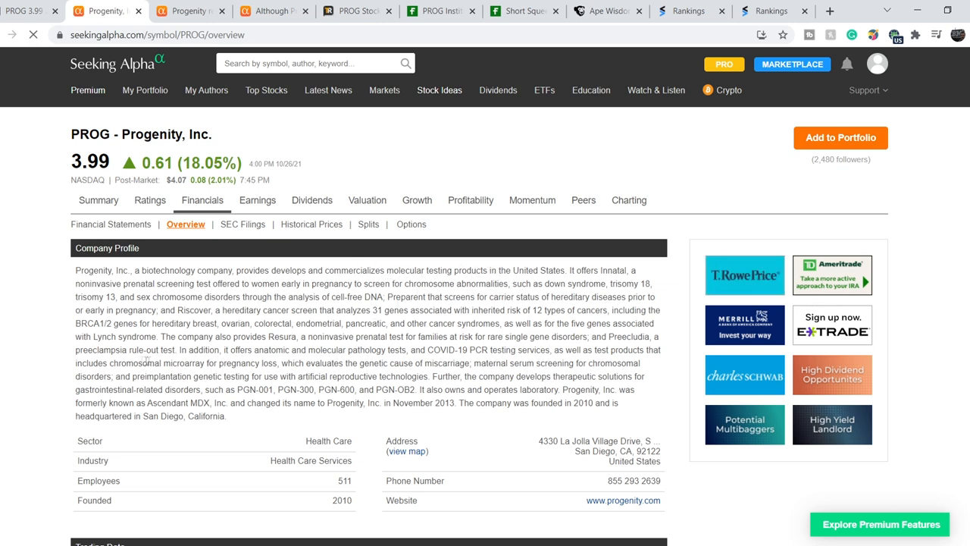
scroll("down", 3)
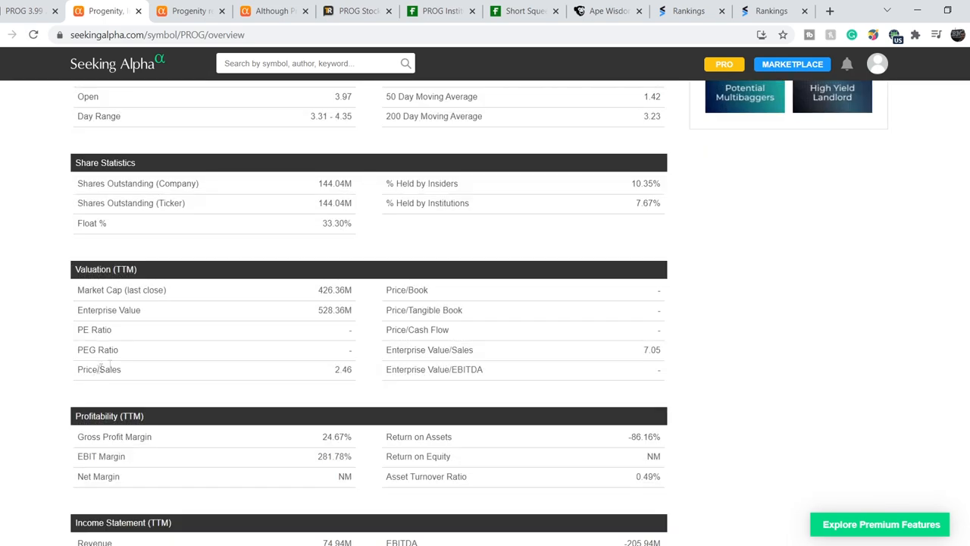
mouse_move(321, 289)
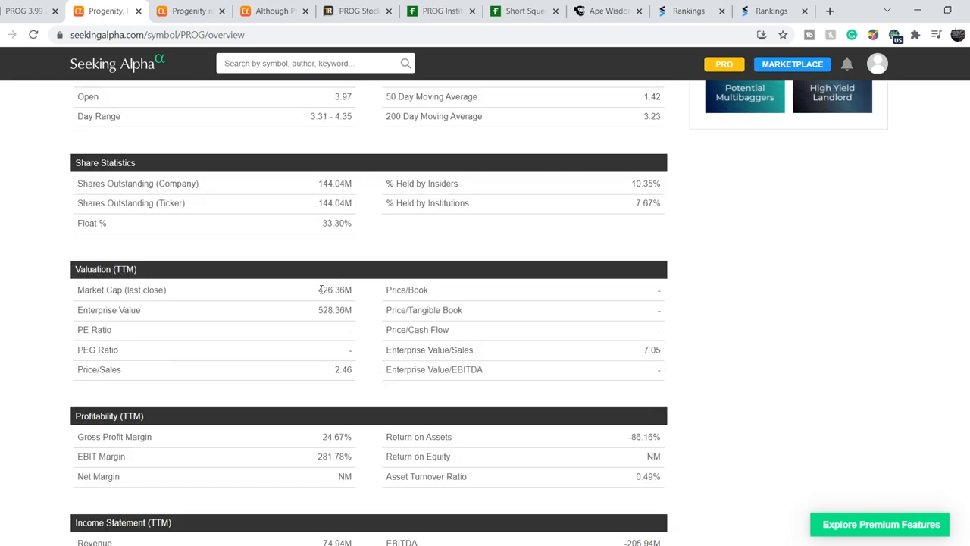
double_click(332, 290)
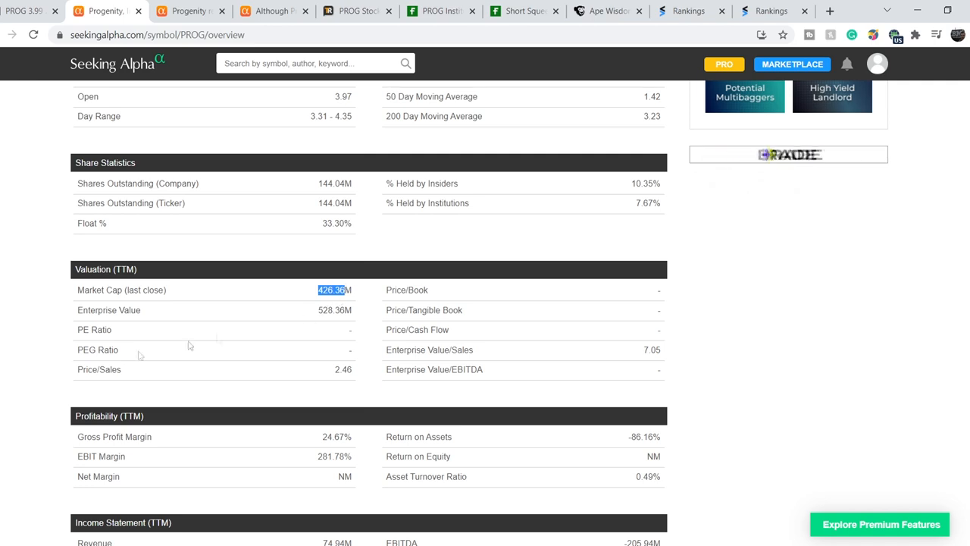
scroll("down", 3)
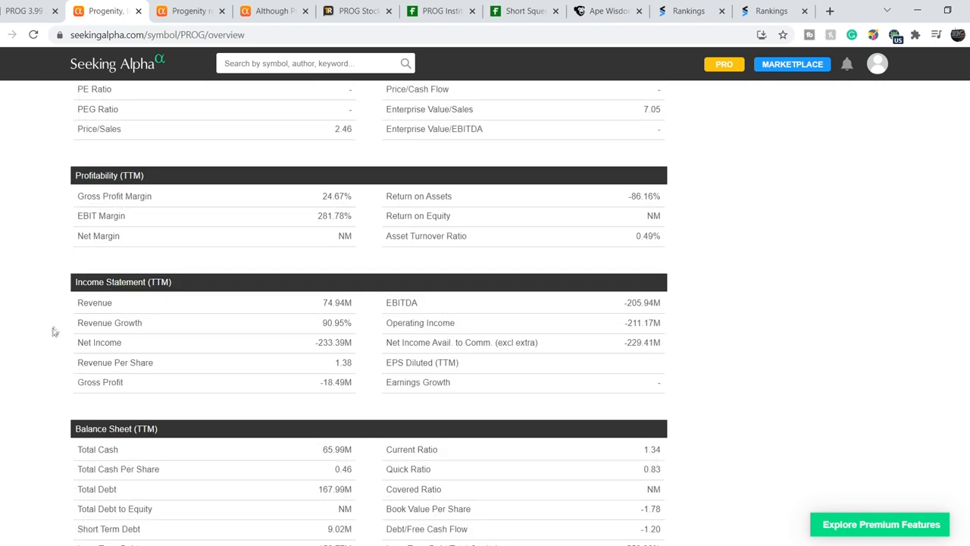
mouse_move(337, 306)
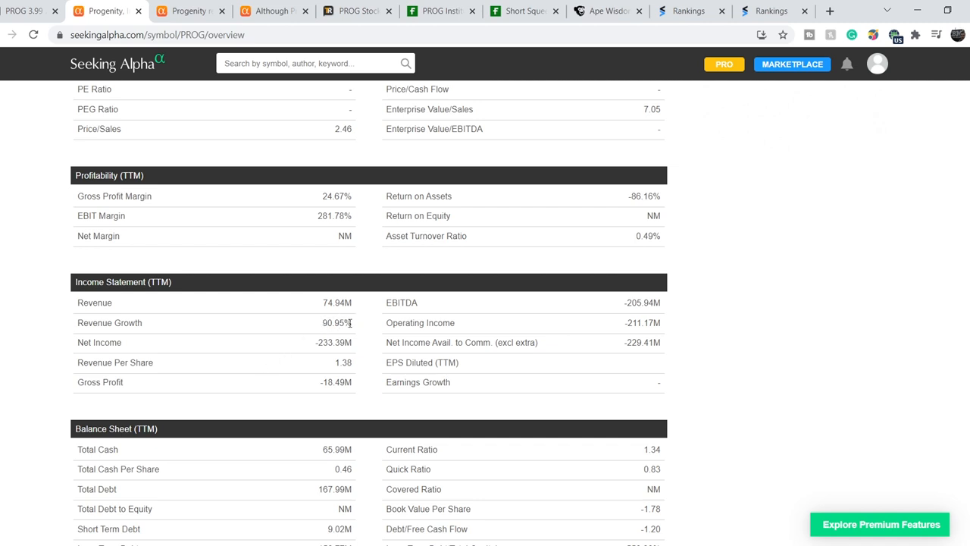
mouse_move(317, 337)
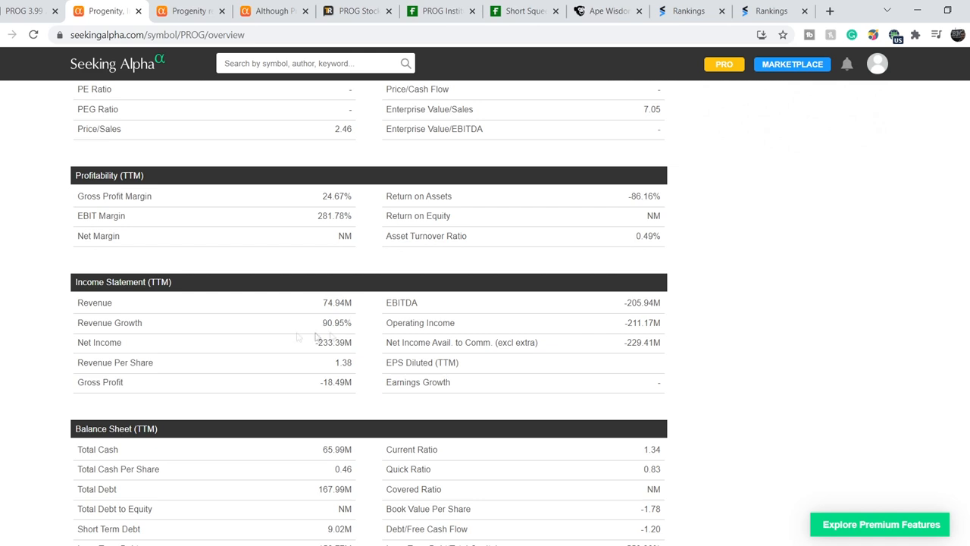
mouse_move(318, 346)
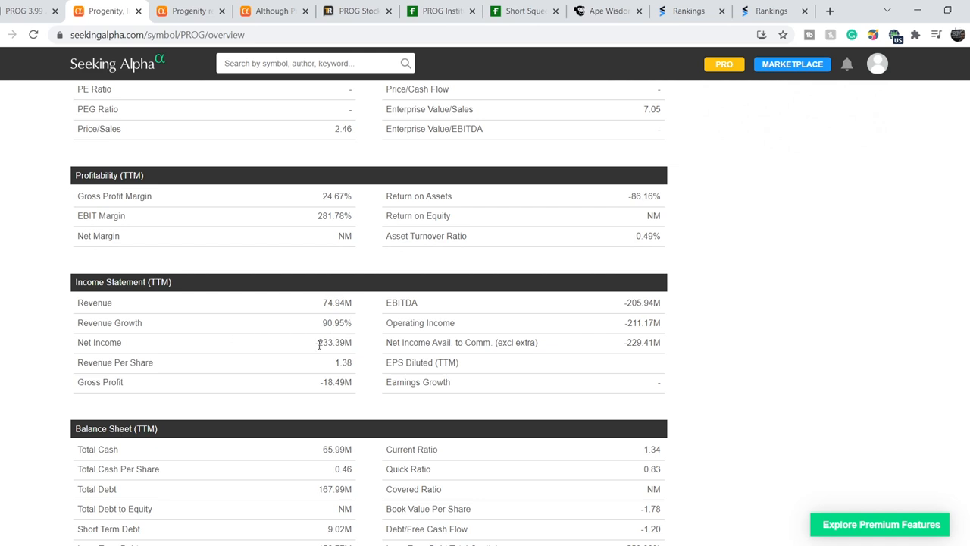
double_click(328, 343)
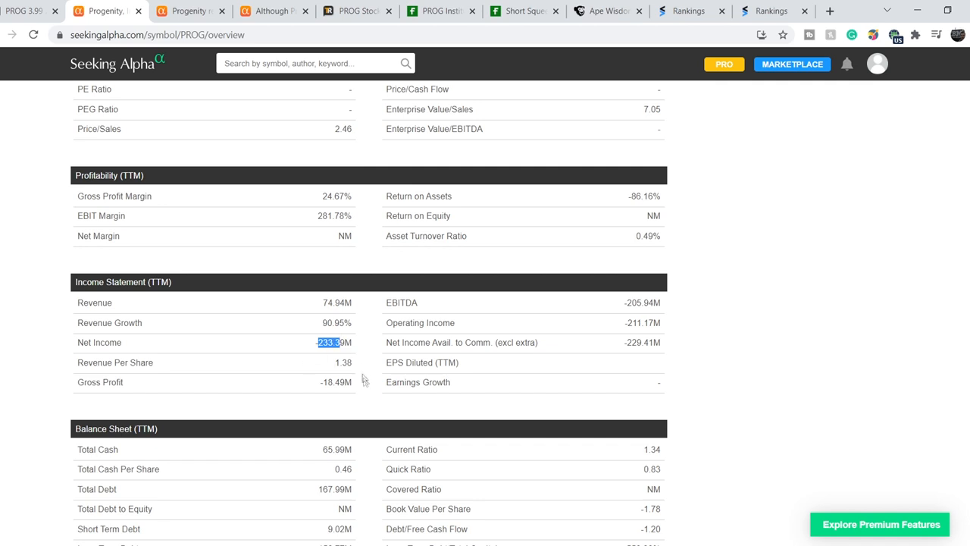
scroll("down", 3)
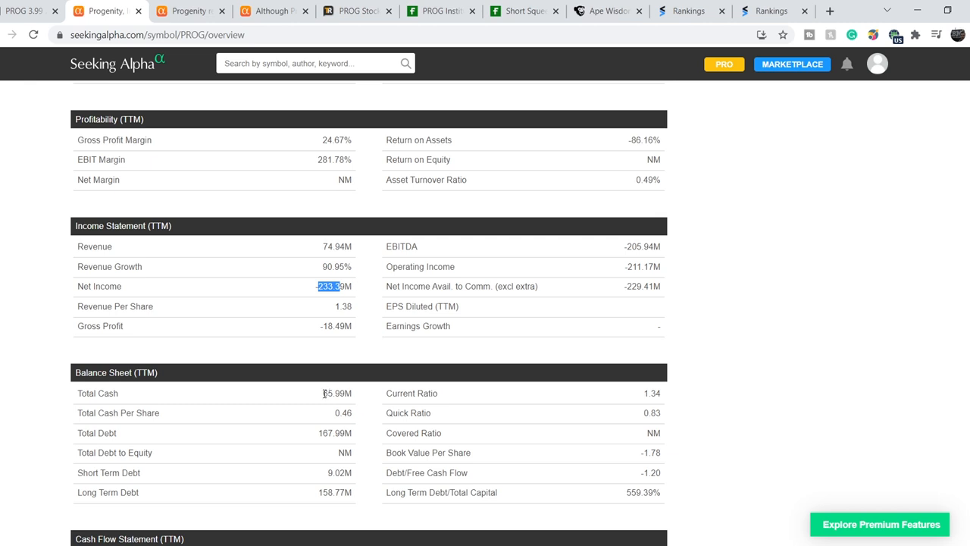
mouse_move(355, 396)
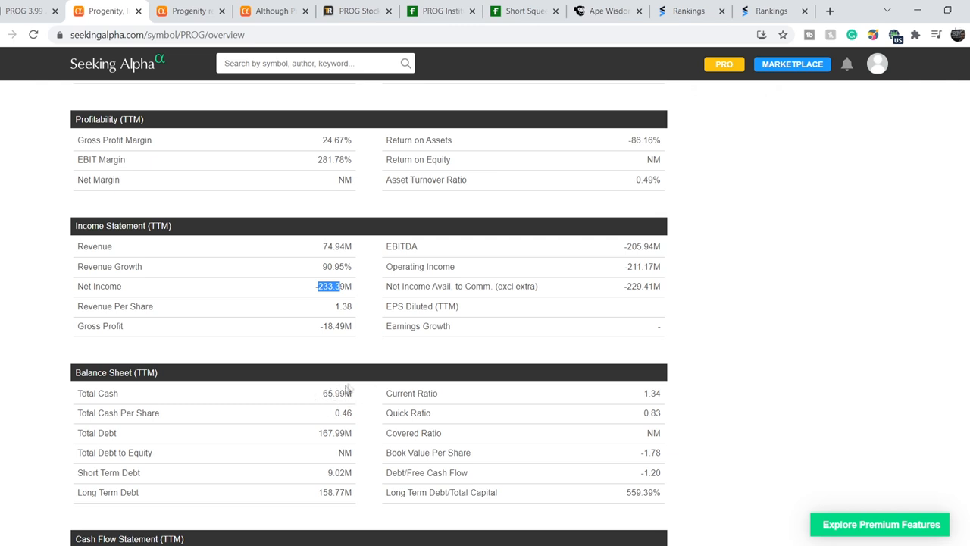
mouse_move(360, 388)
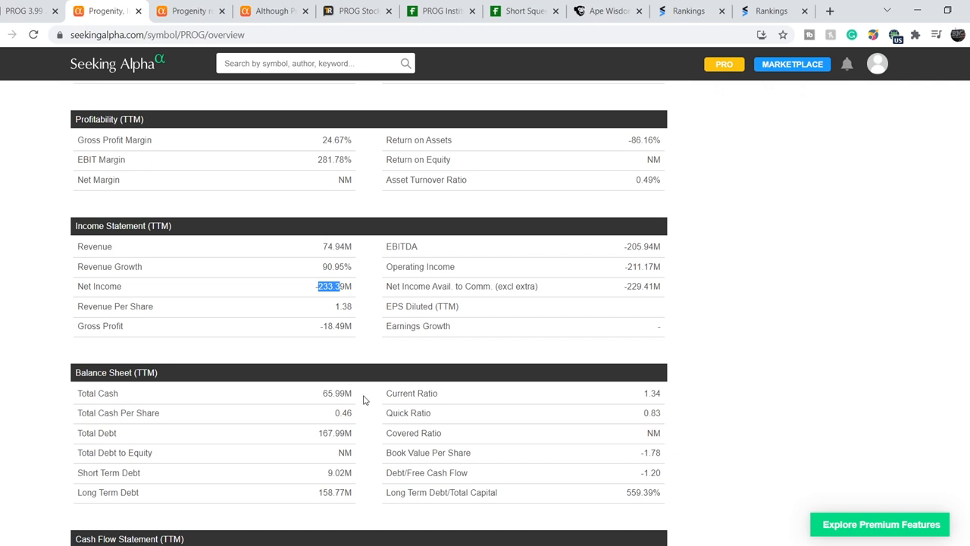
mouse_move(306, 227)
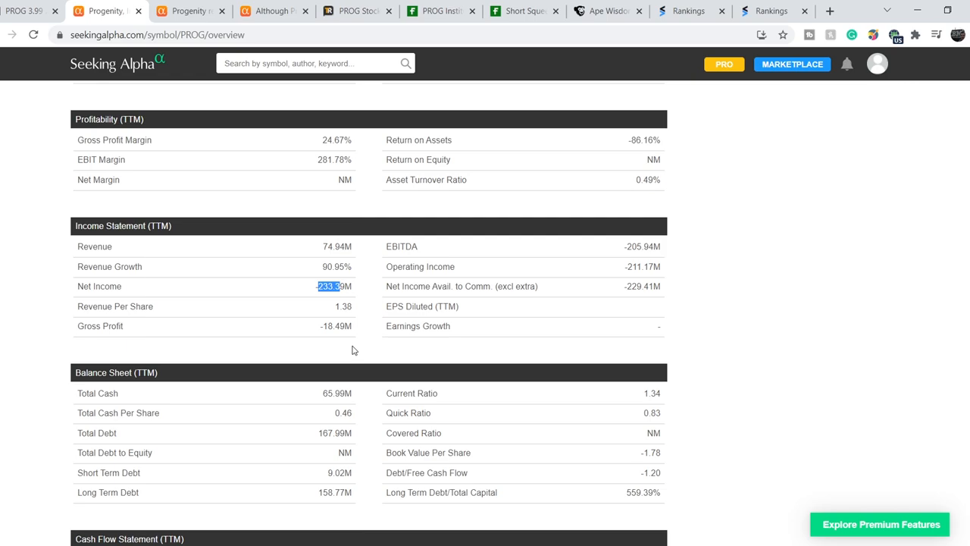
scroll("up", 3)
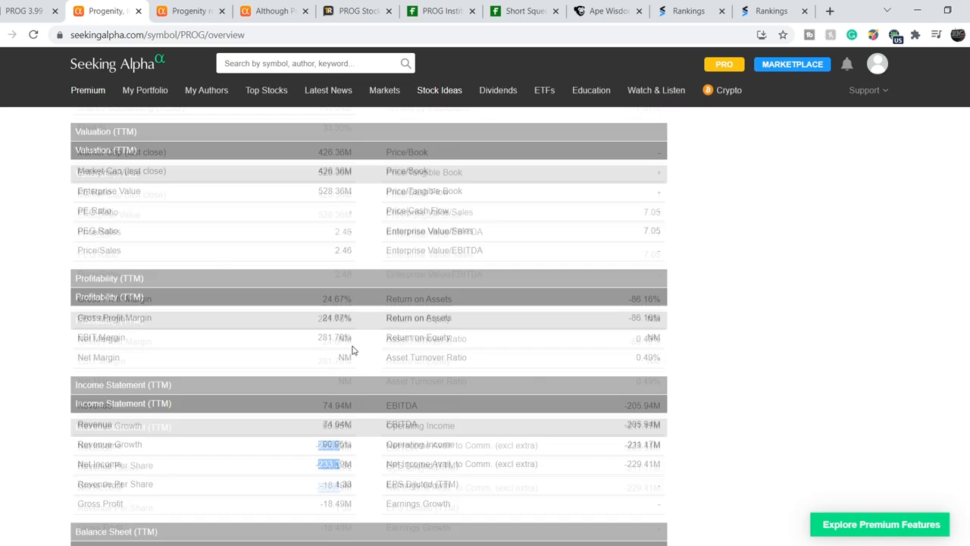
scroll("up", 3)
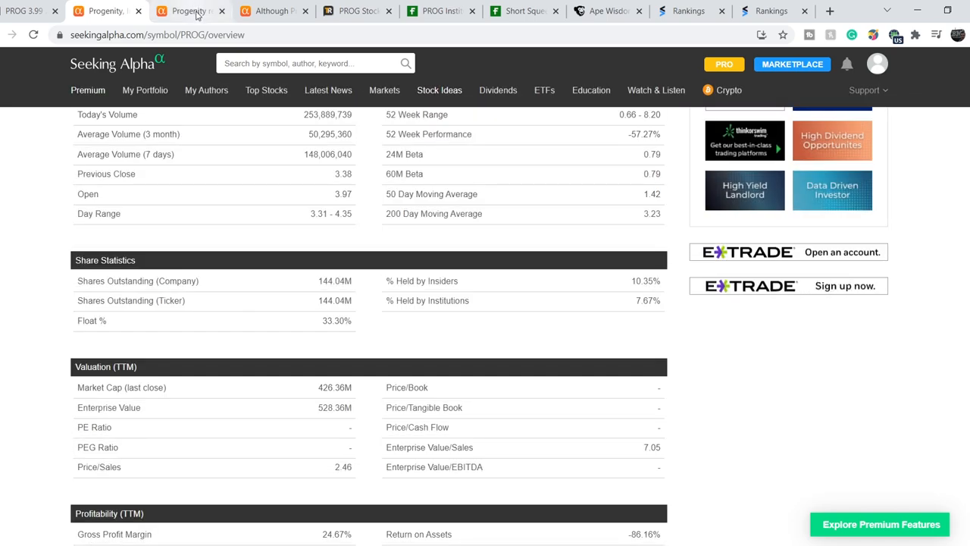
left_click(190, 10)
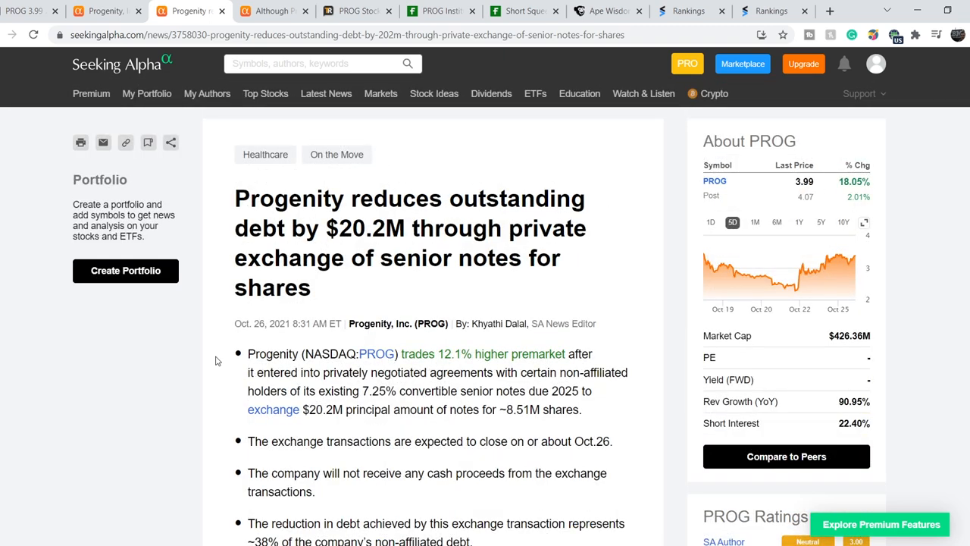
mouse_move(221, 341)
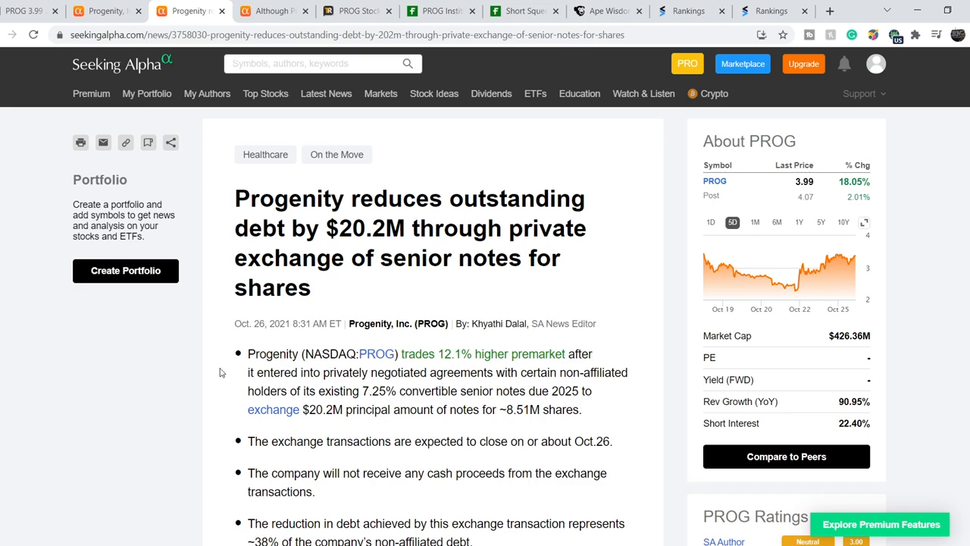
scroll("down", 3)
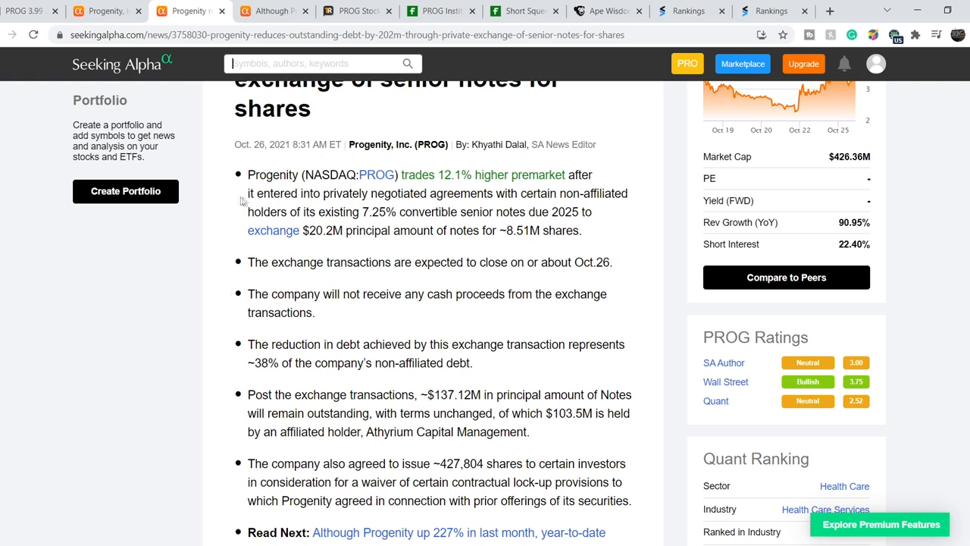
mouse_move(397, 194)
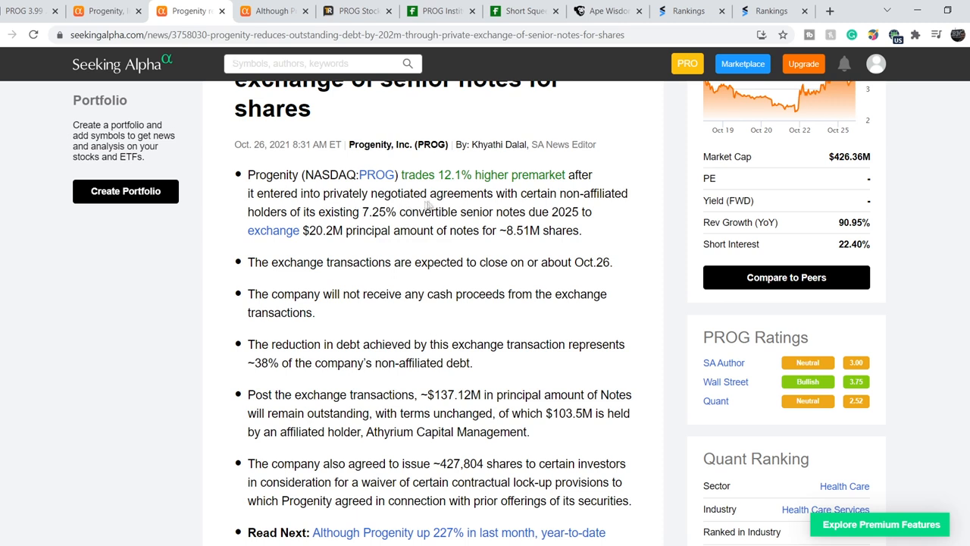
mouse_move(534, 211)
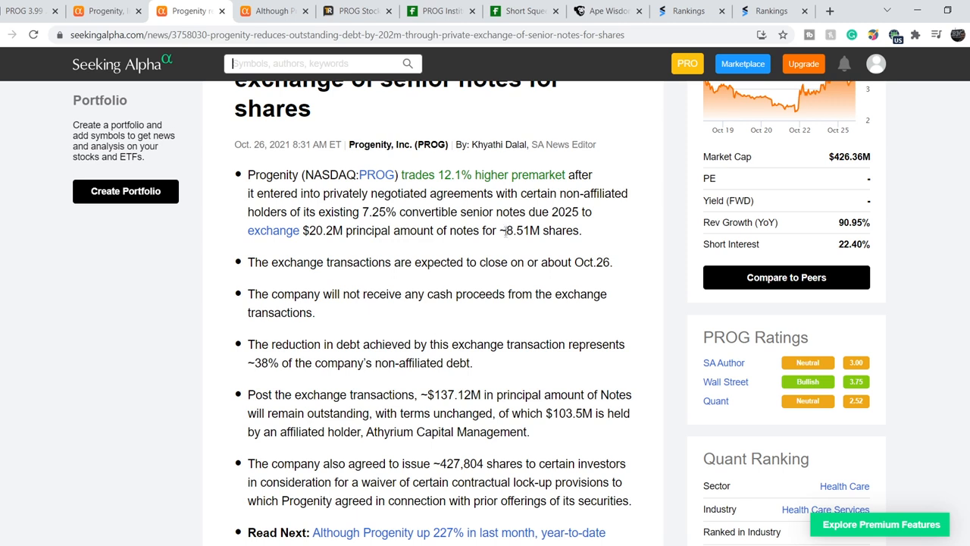
mouse_move(516, 244)
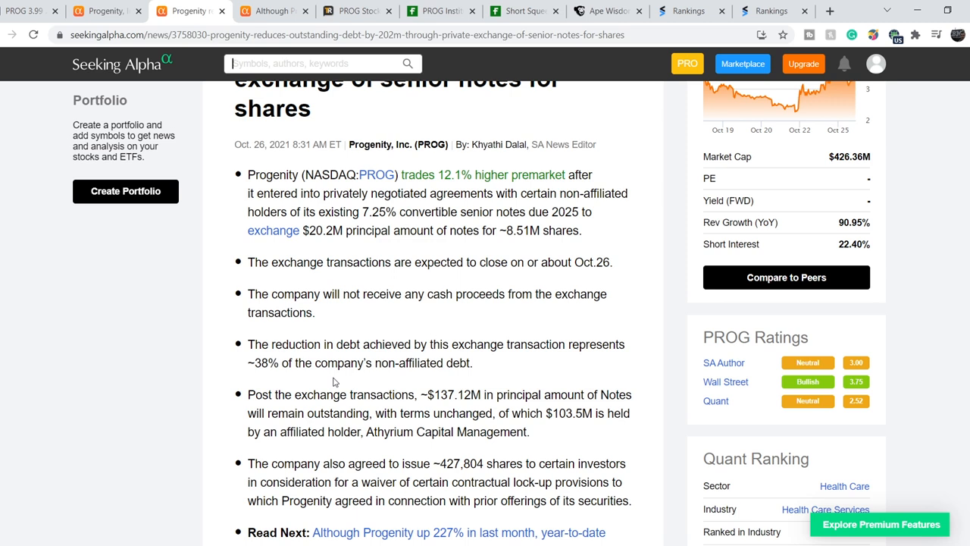
mouse_move(442, 334)
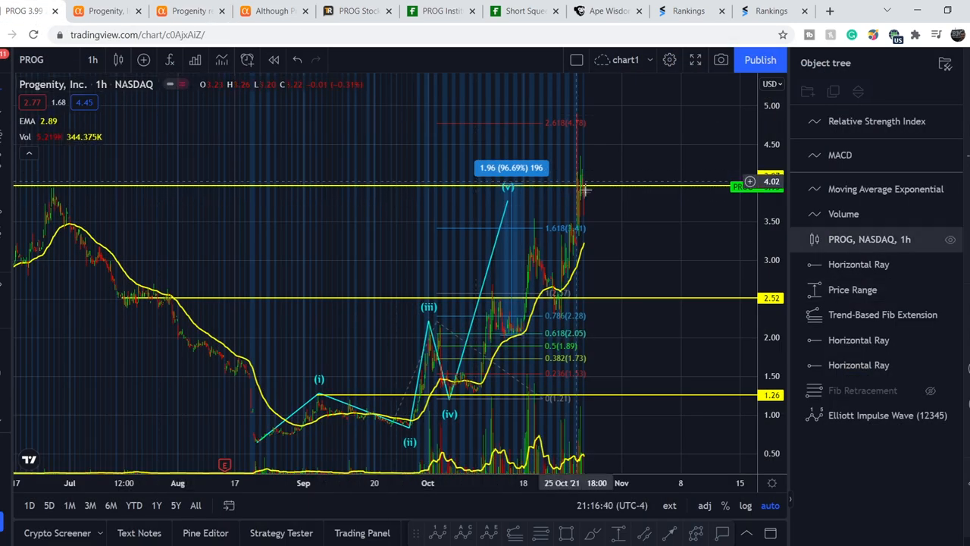
mouse_move(579, 226)
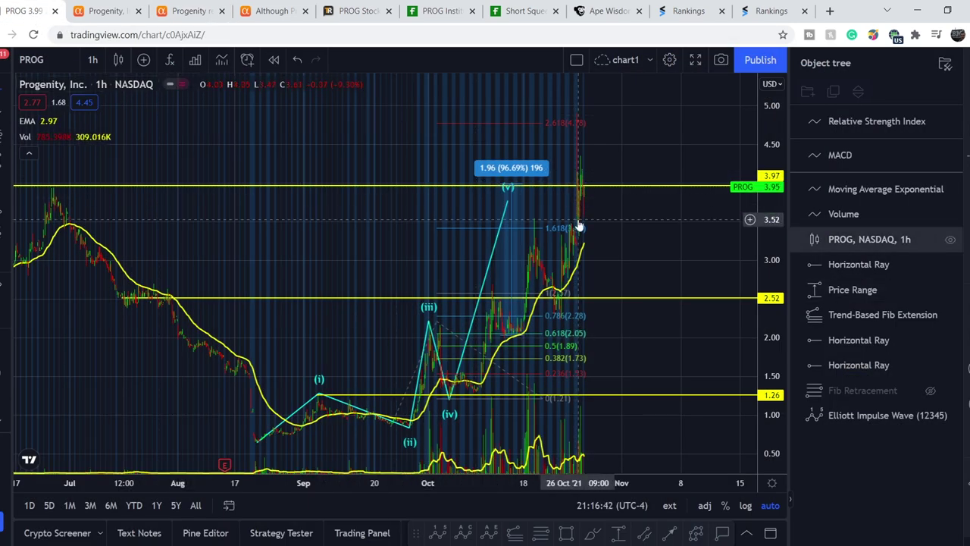
mouse_move(584, 224)
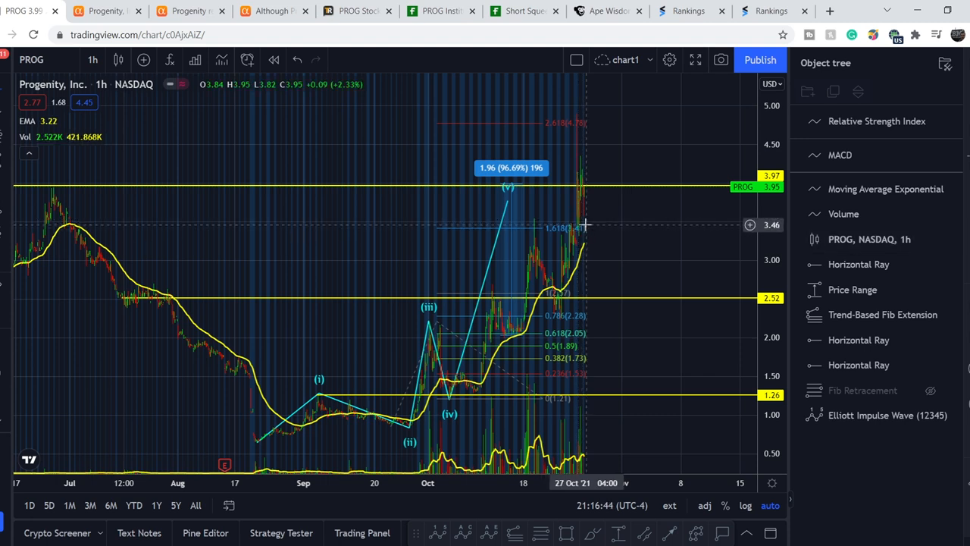
mouse_move(590, 127)
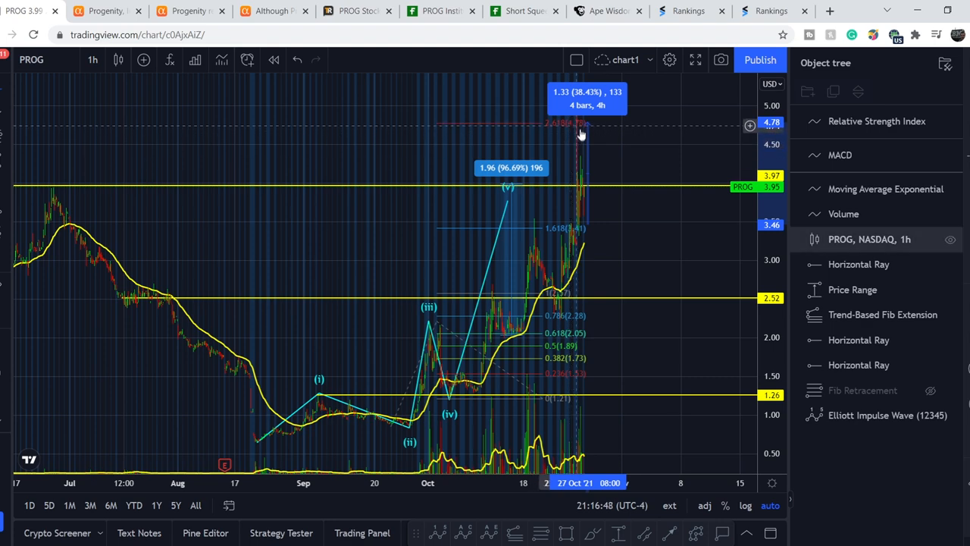
mouse_move(606, 160)
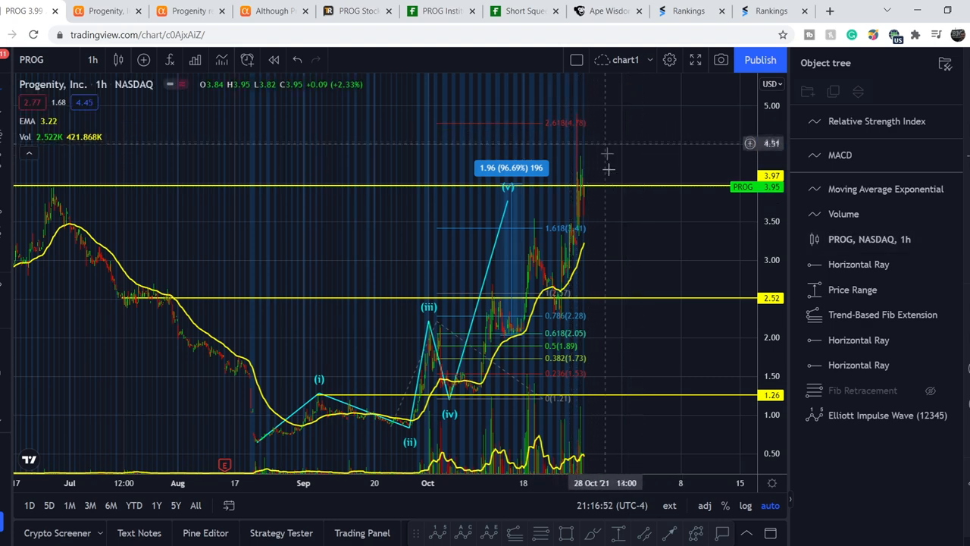
mouse_move(576, 151)
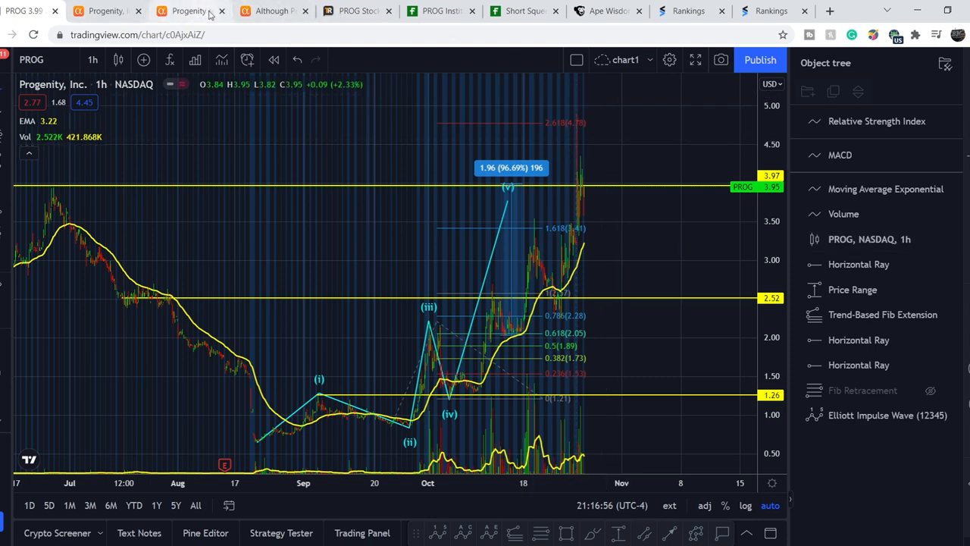
Return to the Seeking Alpha article on Progenity's 227% monthly rise.
left_click(272, 11)
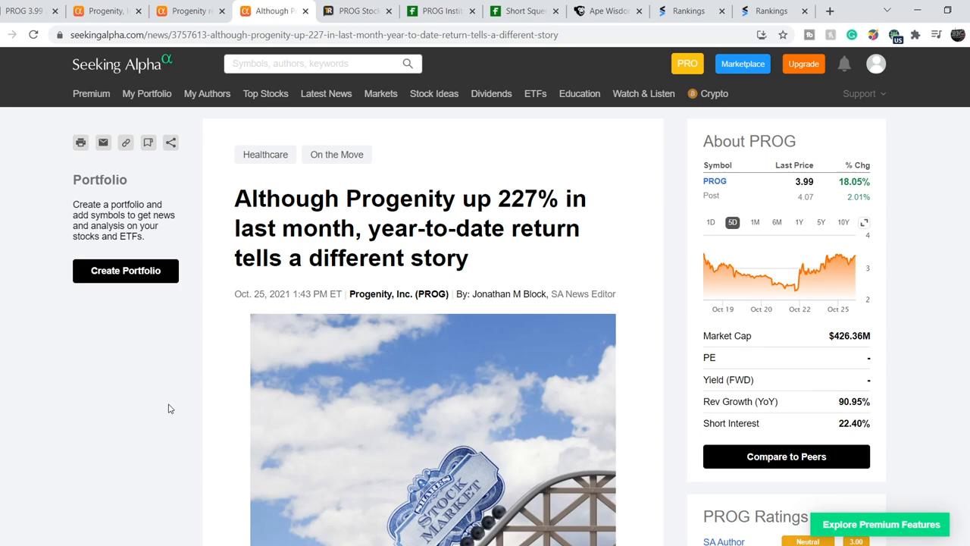
Highlight the article's paragraphs on ingestible capsule patents and short-squeeze speculation.
left_click(318, 63)
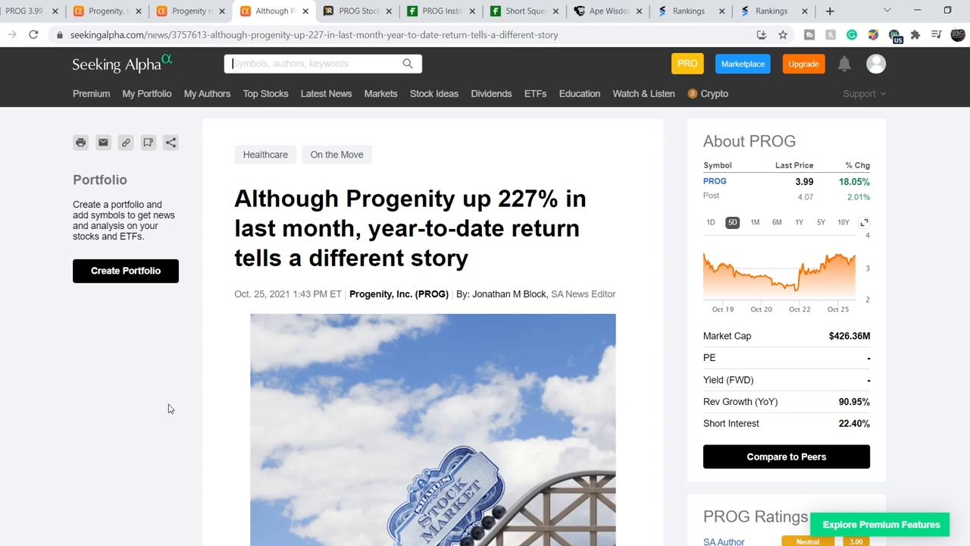
scroll("down", 3)
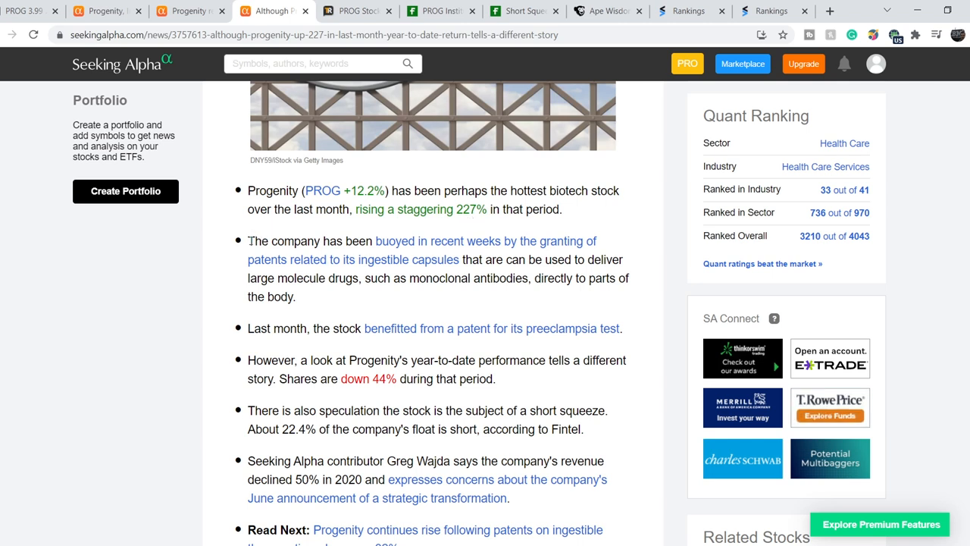
left_click_drag(247, 241, 296, 296)
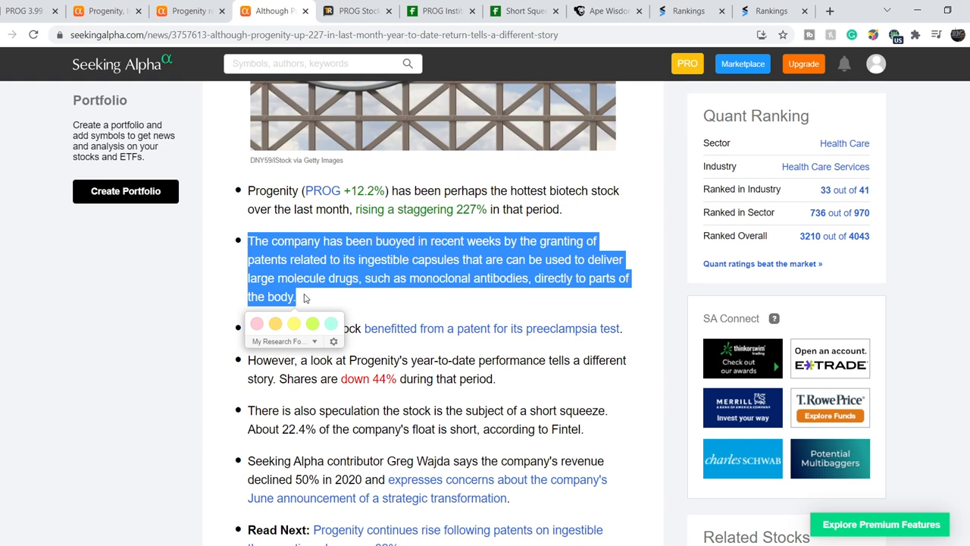
mouse_move(376, 314)
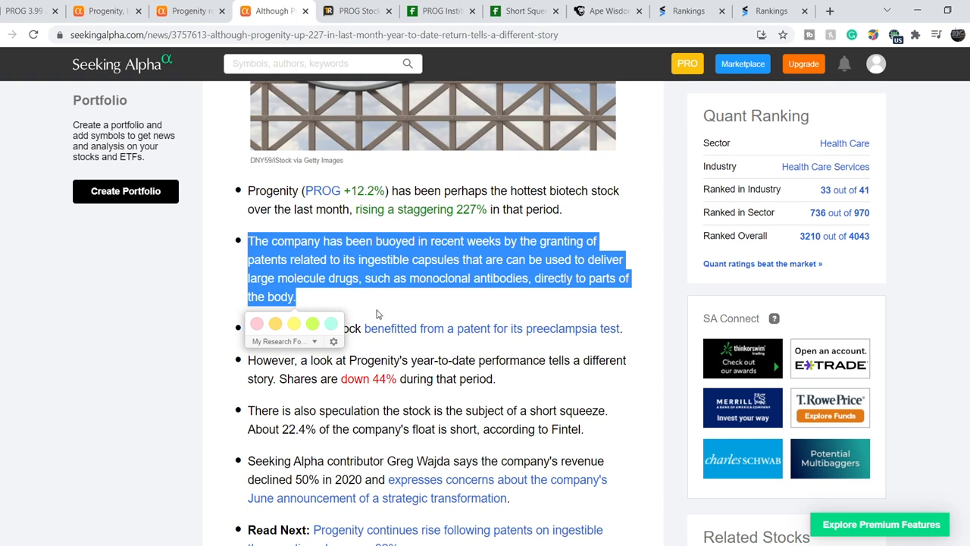
mouse_move(426, 310)
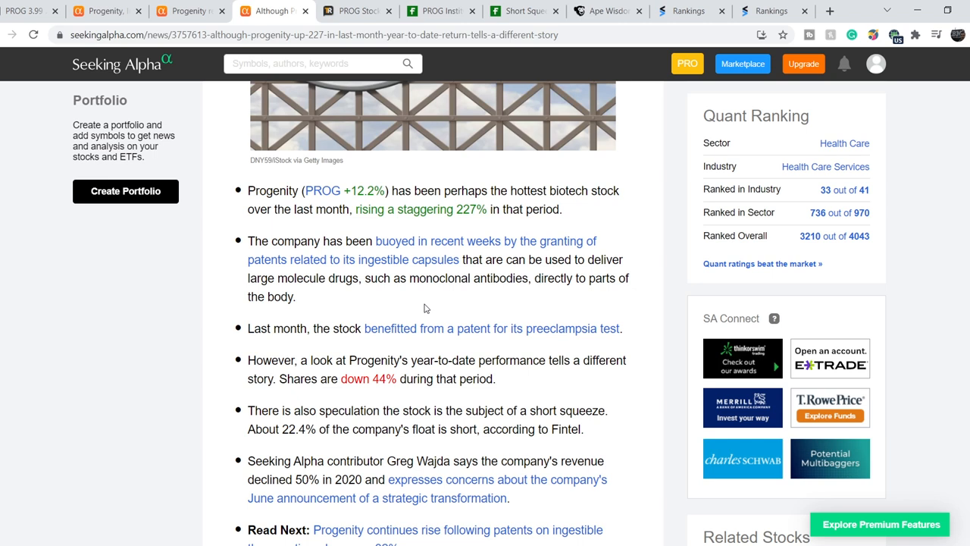
mouse_move(308, 333)
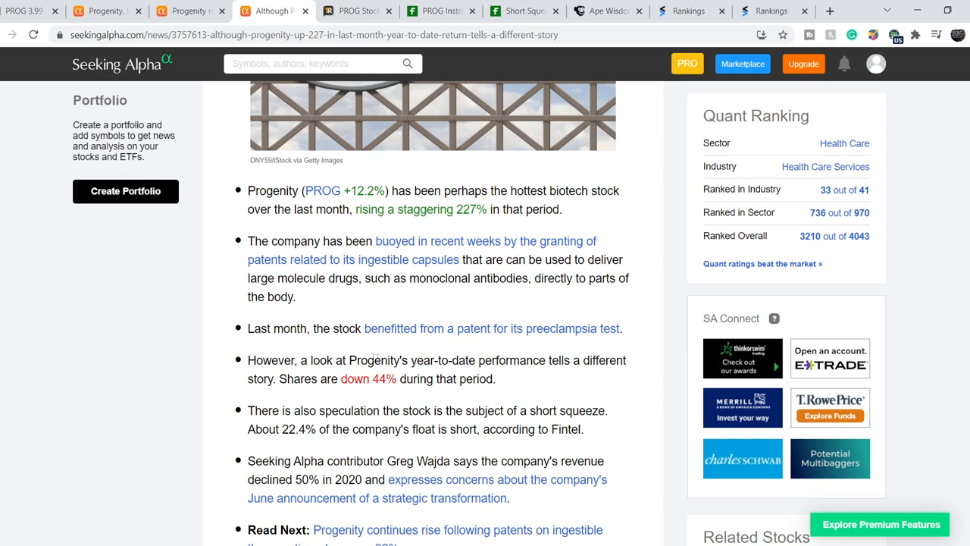
left_click_drag(412, 361, 495, 379)
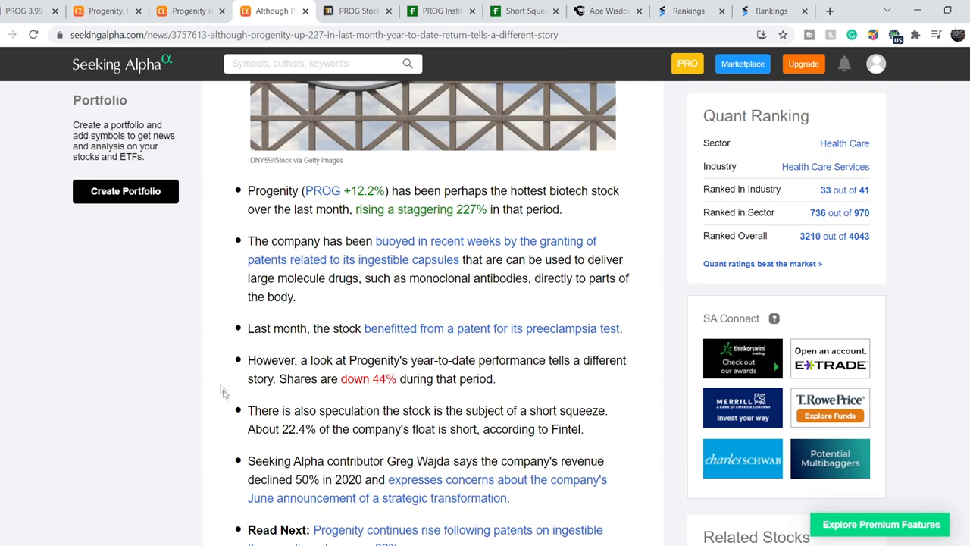
left_click_drag(248, 409, 553, 429)
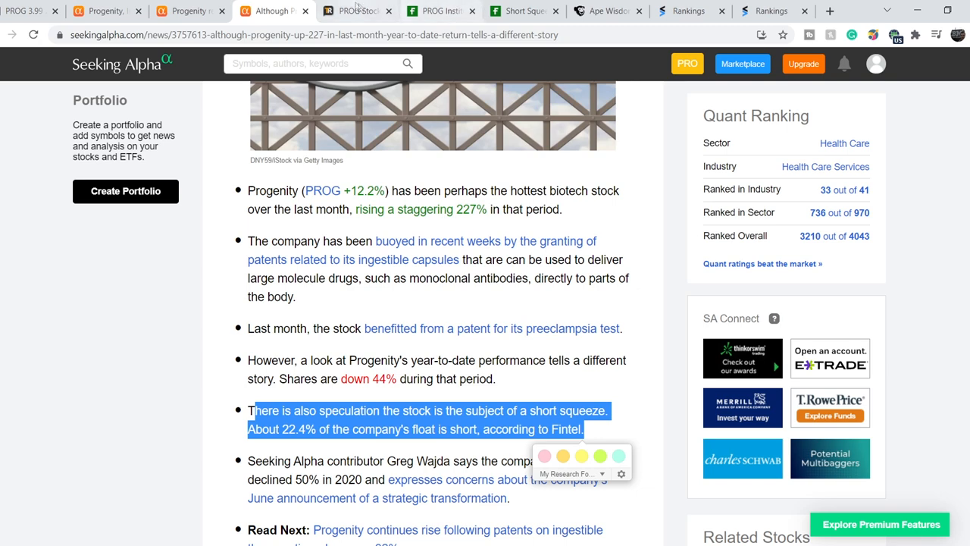
Switch to Fintel's short squeeze leaderboard with PROG ranked first.
left_click(523, 11)
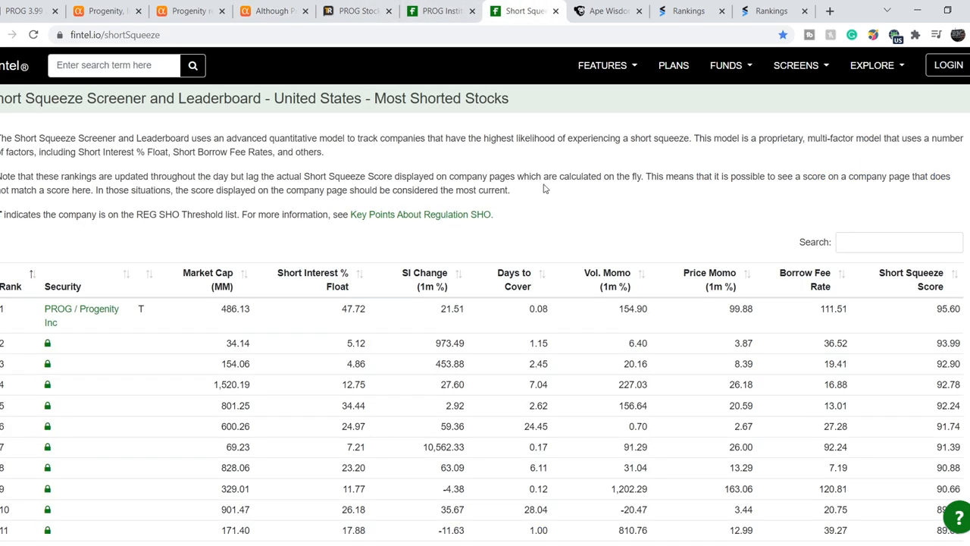
mouse_move(32, 318)
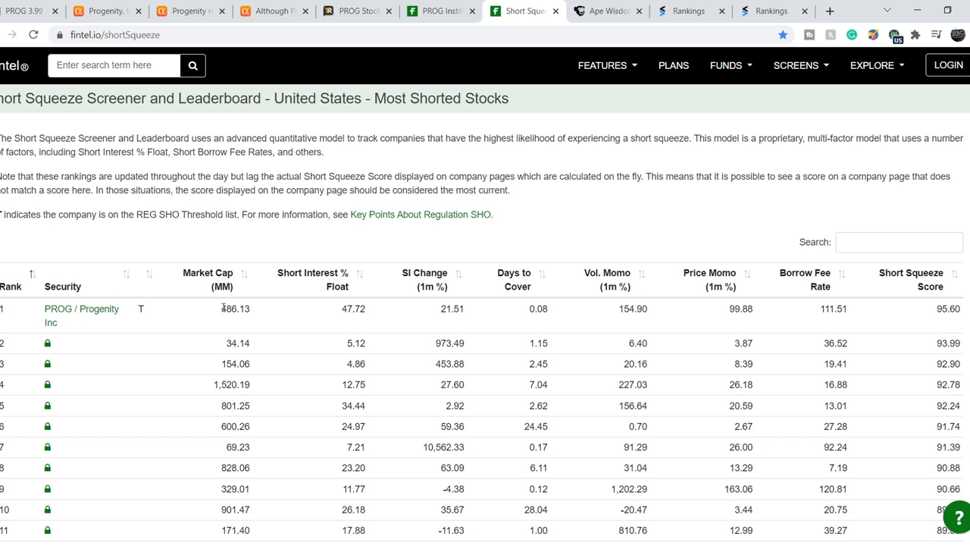
Highlight PROG's 95.60 short squeeze score, then move to ApeWisdom's Reddit trending list.
double_click(948, 309)
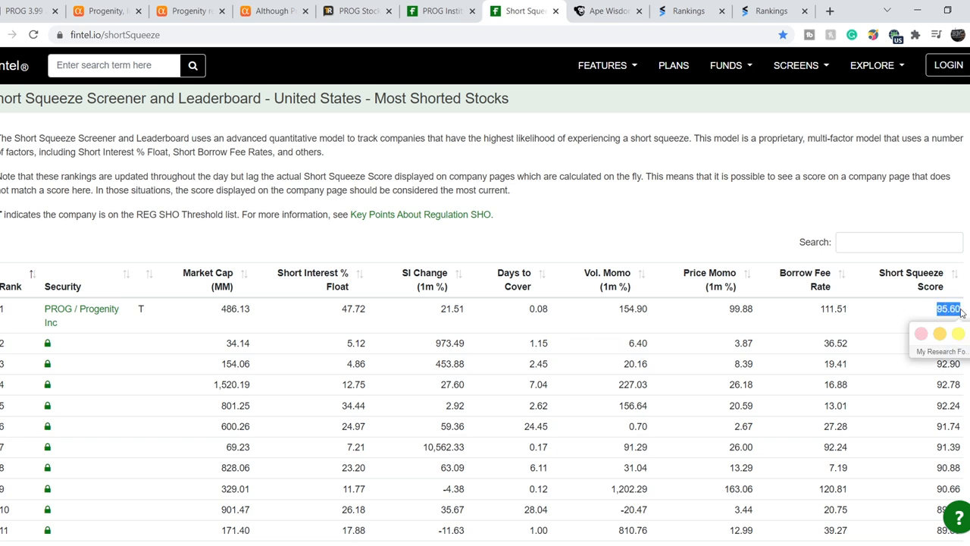
mouse_move(119, 322)
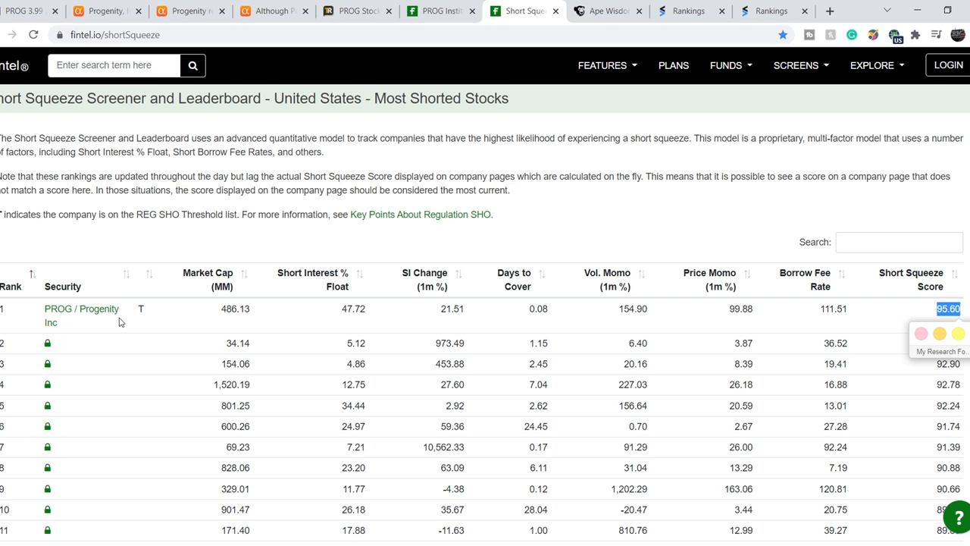
mouse_move(226, 332)
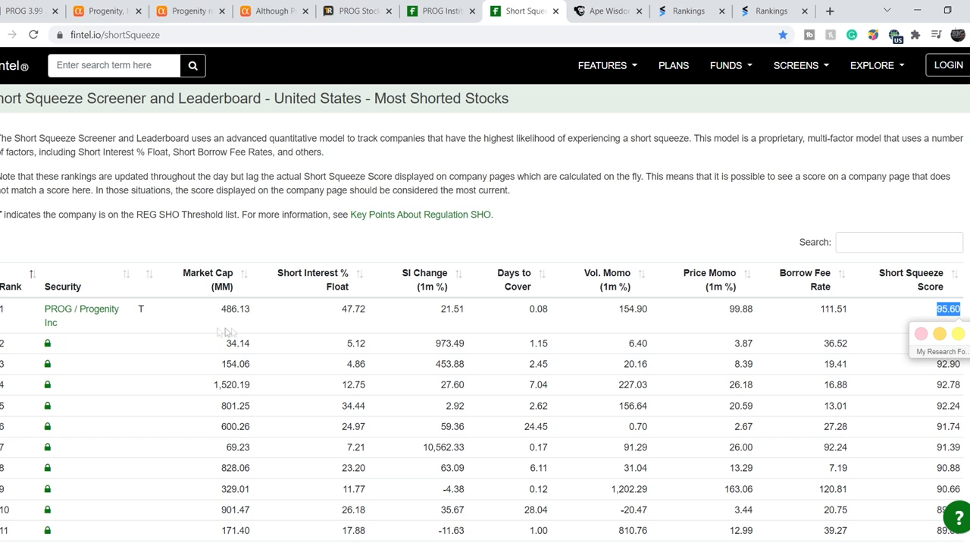
mouse_move(194, 306)
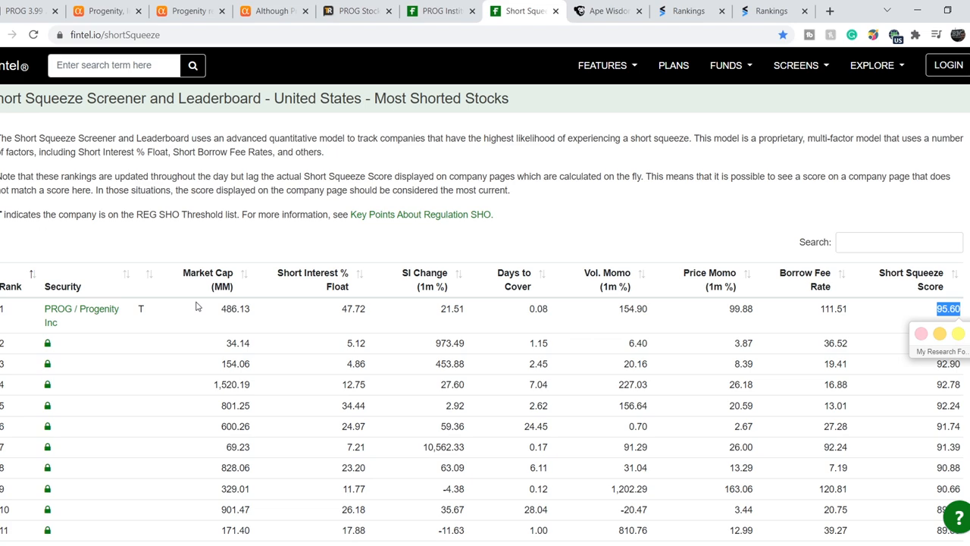
mouse_move(200, 237)
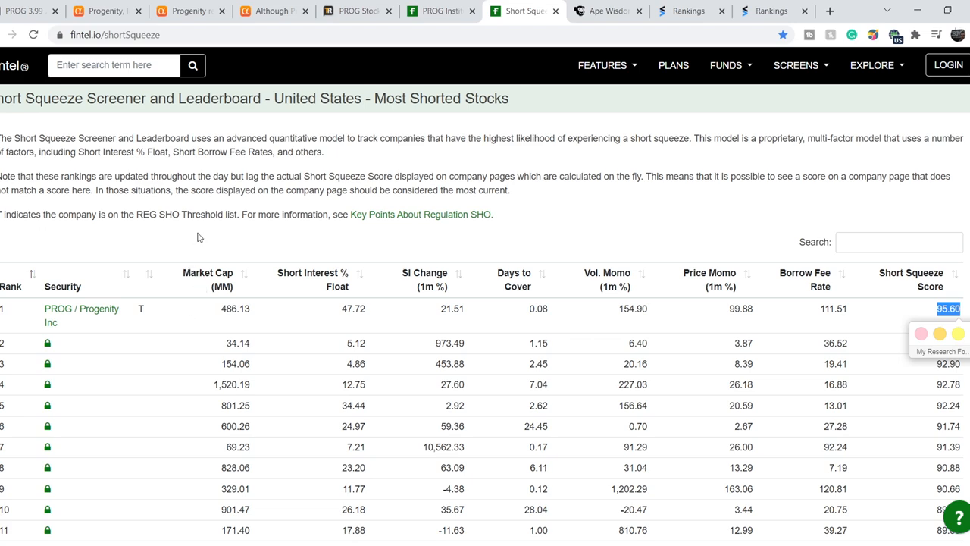
mouse_move(606, 16)
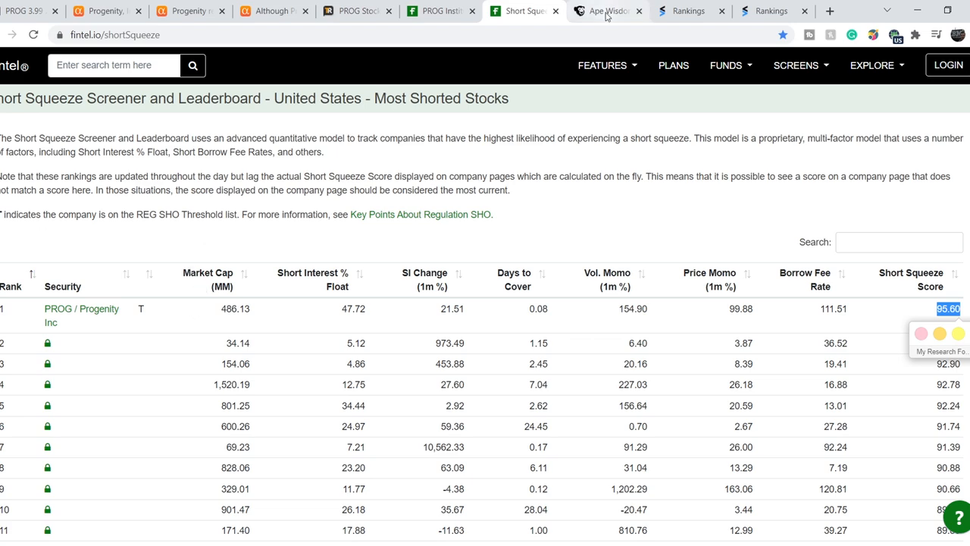
left_click(607, 11)
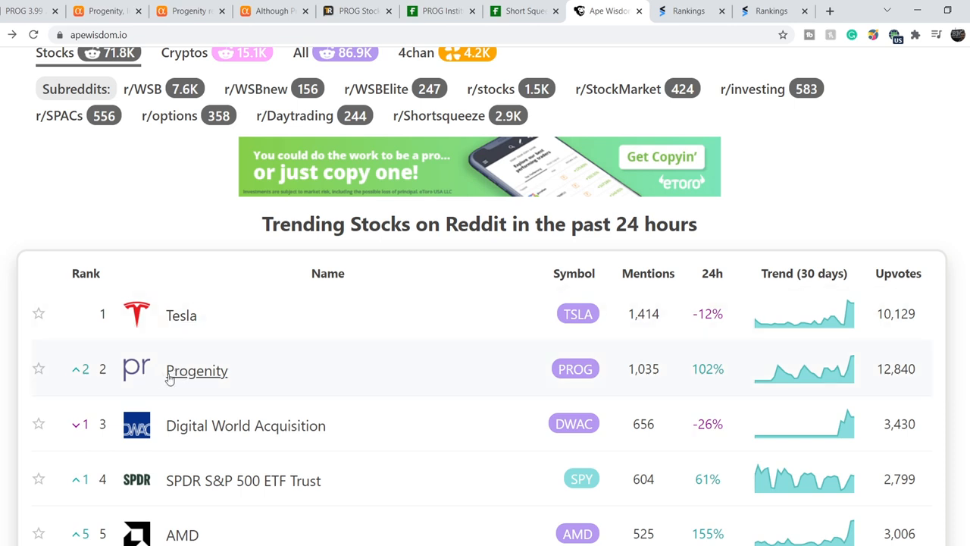
mouse_move(113, 371)
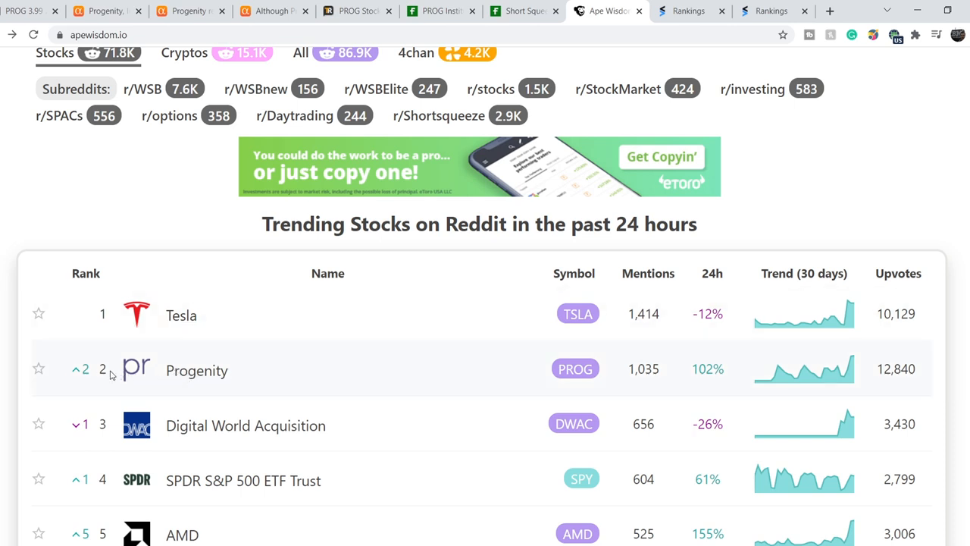
mouse_move(643, 372)
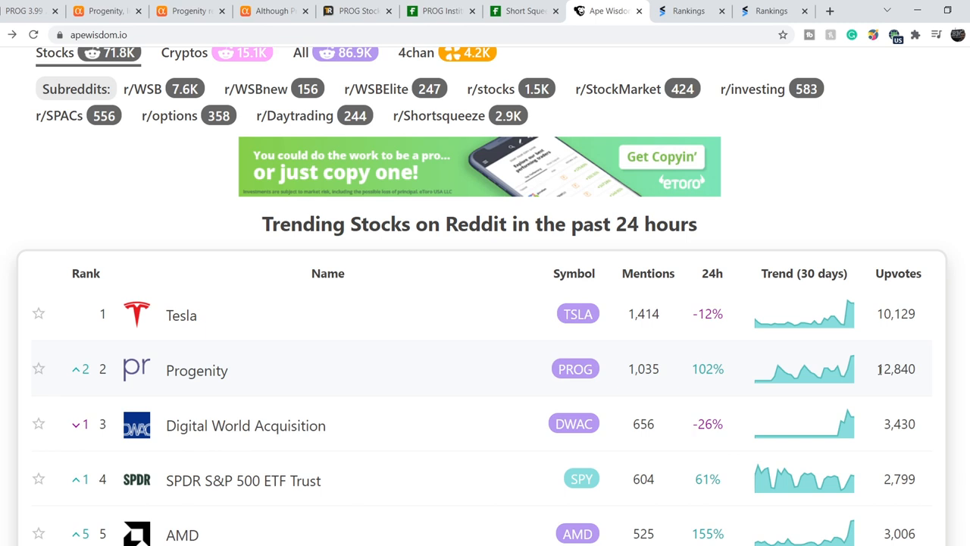
mouse_move(917, 371)
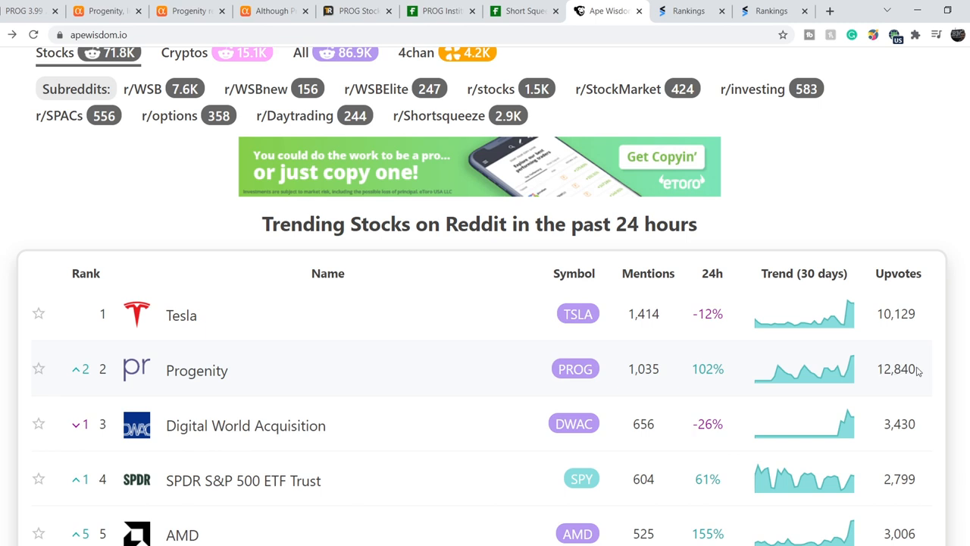
Select the Progenity entry, then move to Stocktwits' most-active rankings.
left_click(198, 370)
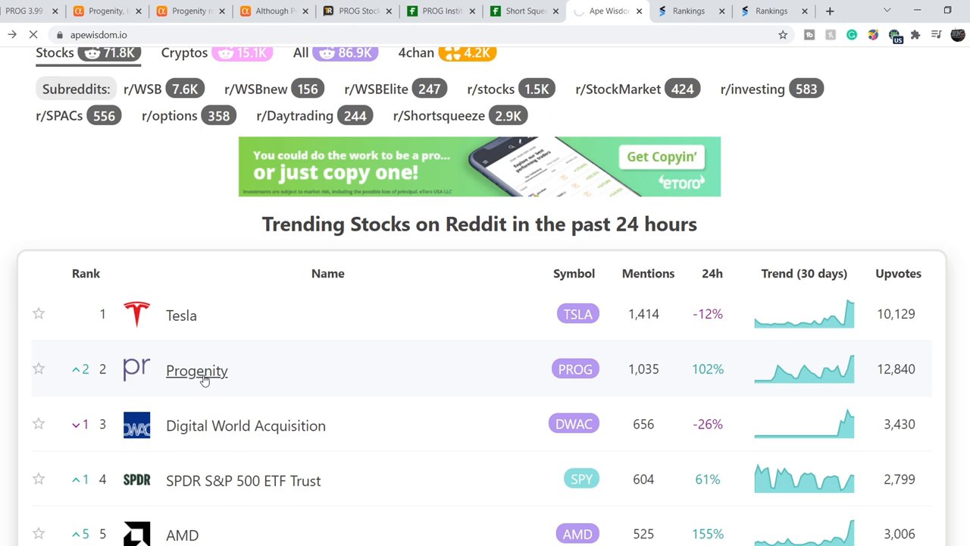
left_click(197, 370)
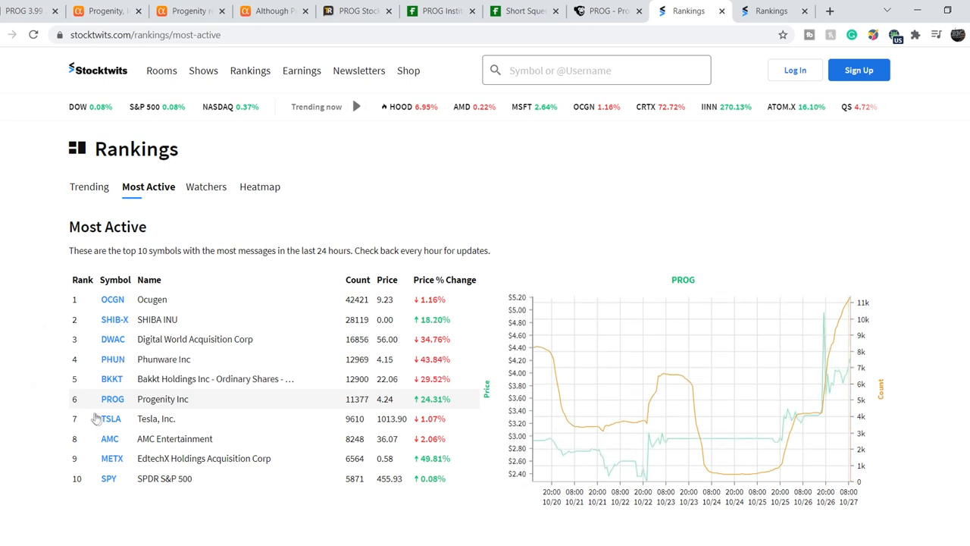
mouse_move(352, 408)
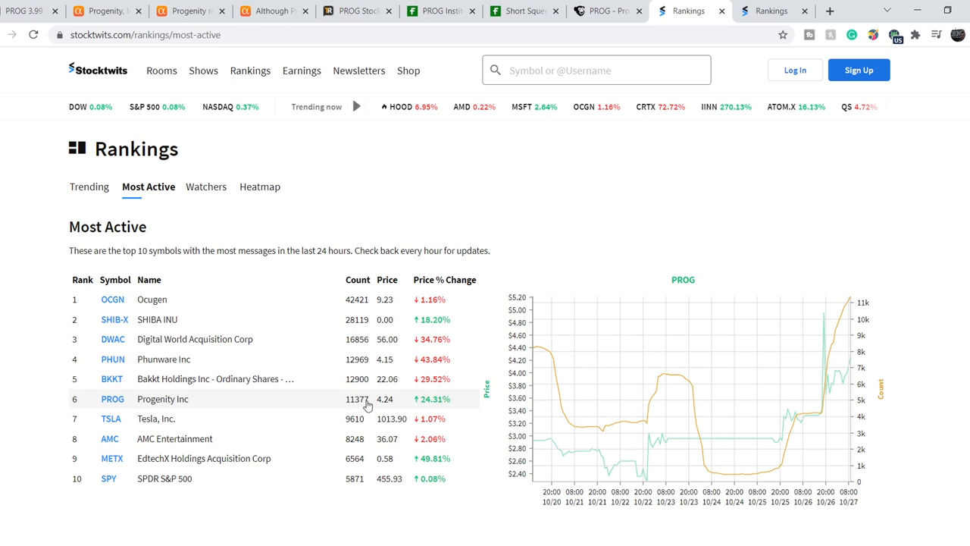
mouse_move(130, 414)
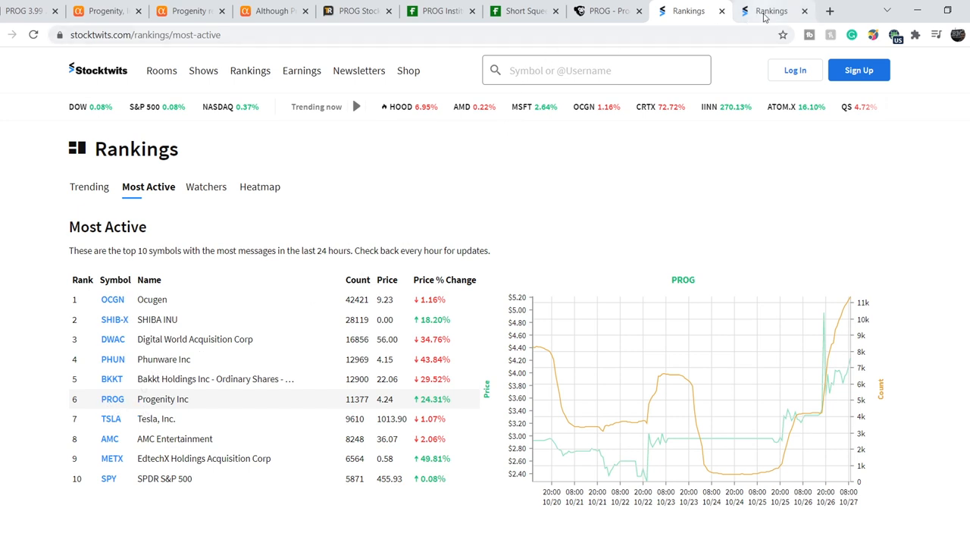
Switch to the Stocktwits Watchers ranking showing PROG eighth with 2034 new watchers.
left_click(206, 187)
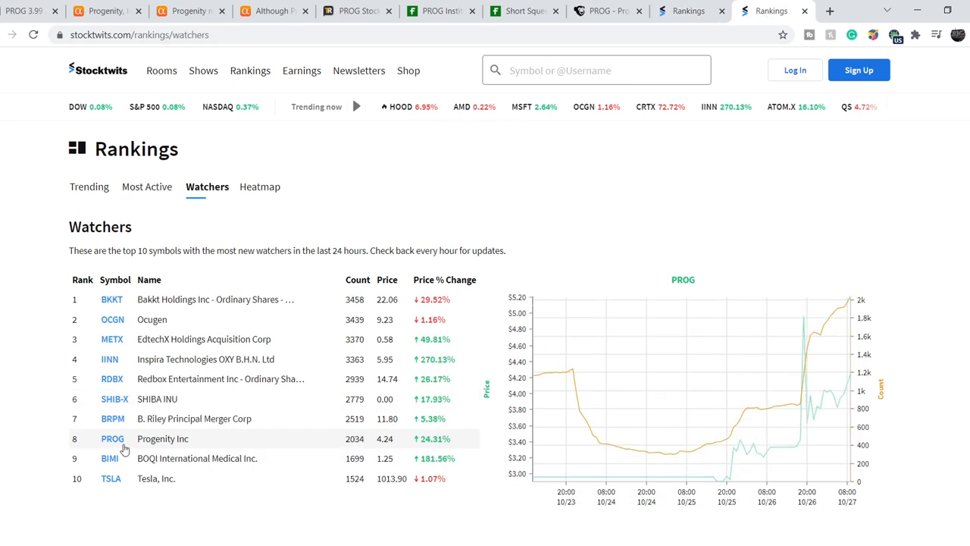
mouse_move(340, 458)
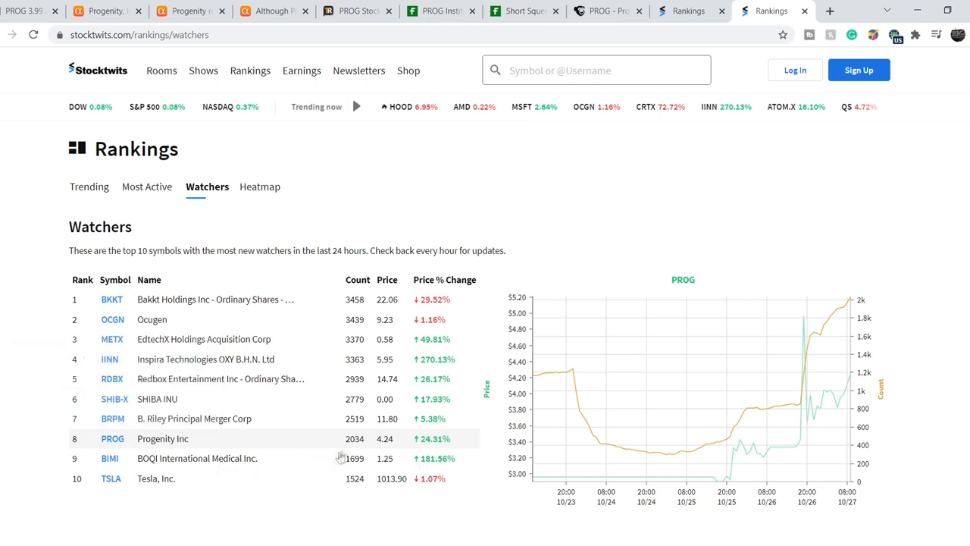
mouse_move(361, 442)
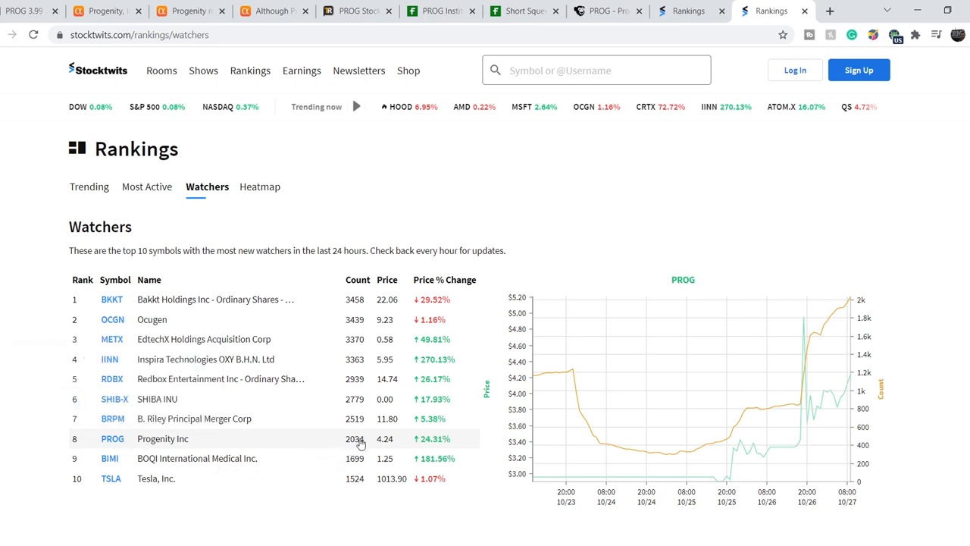
mouse_move(467, 205)
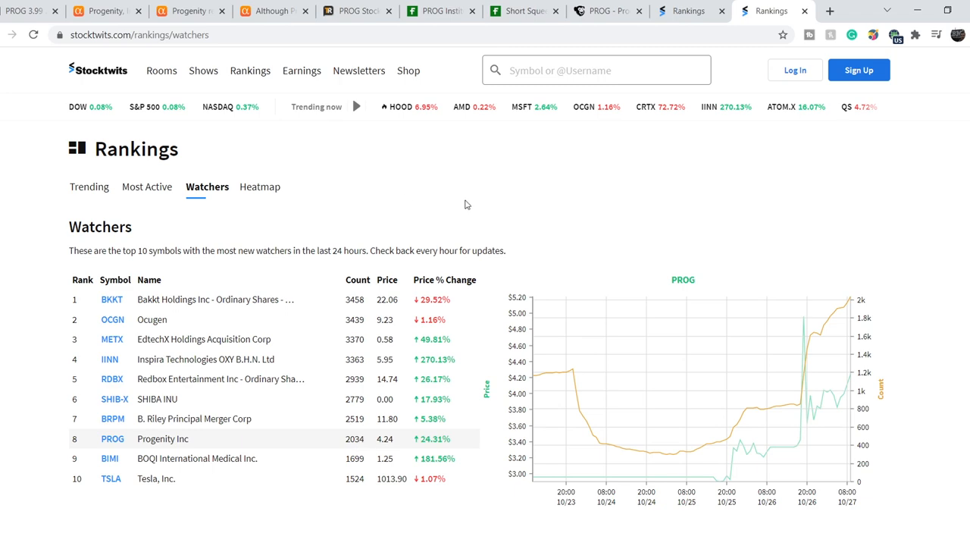
mouse_move(118, 24)
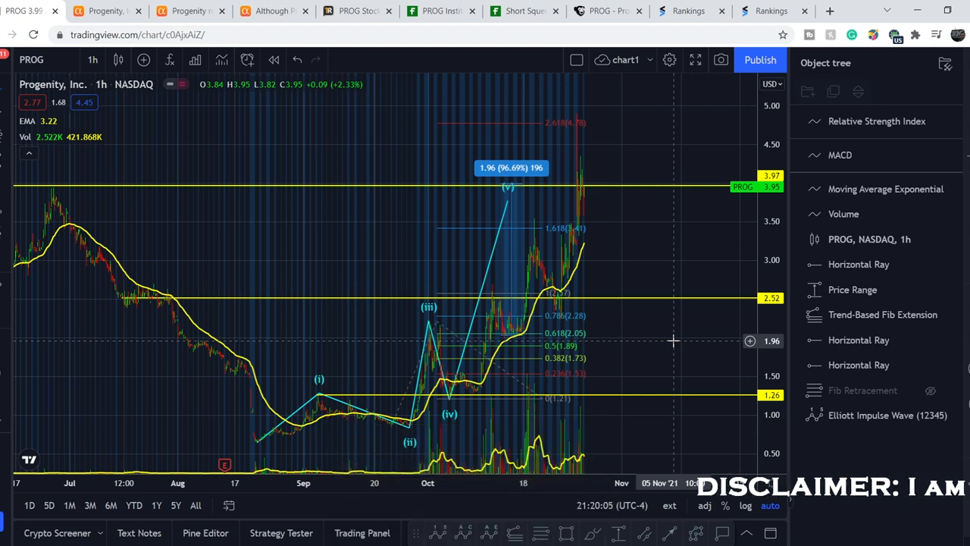
mouse_move(499, 391)
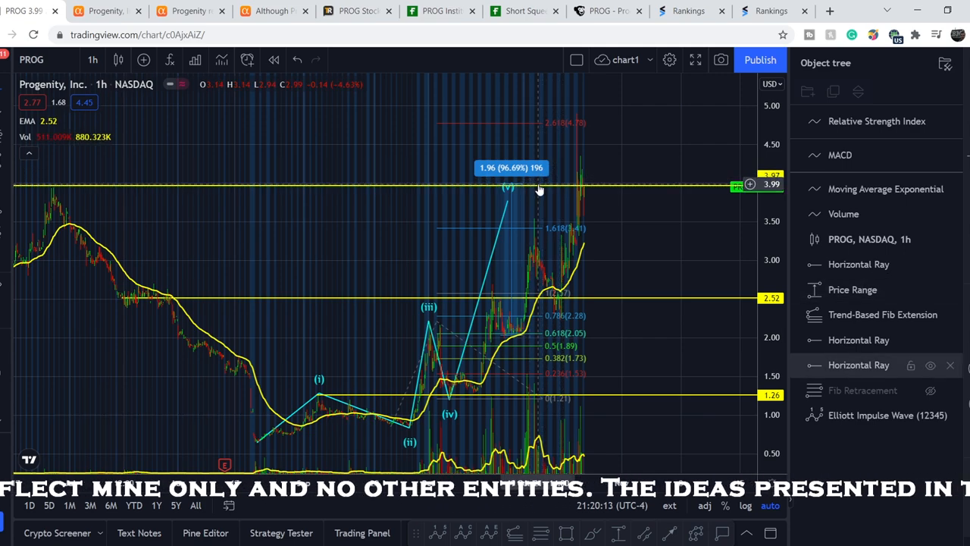
mouse_move(51, 190)
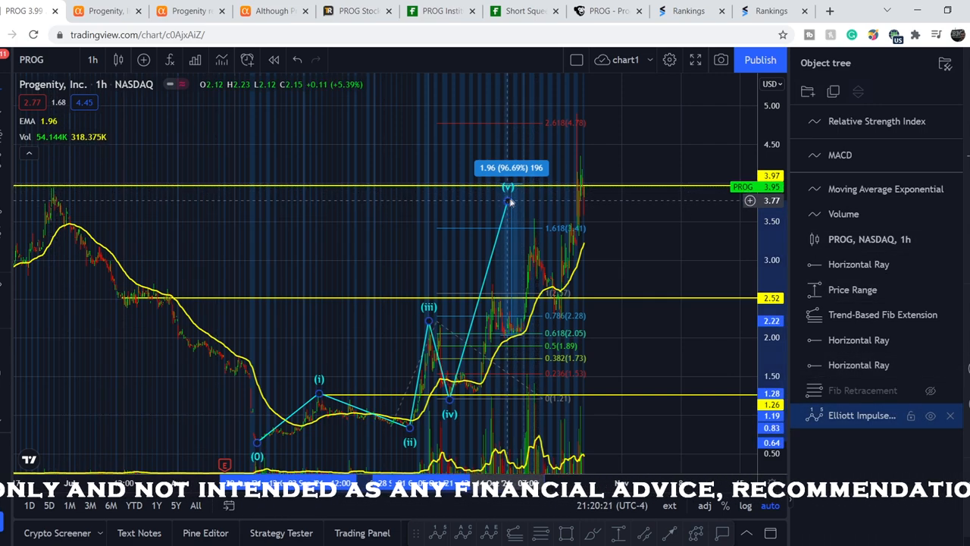
Select the Elliott impulse wave drawing on PROG's hourly chart.
left_click(508, 200)
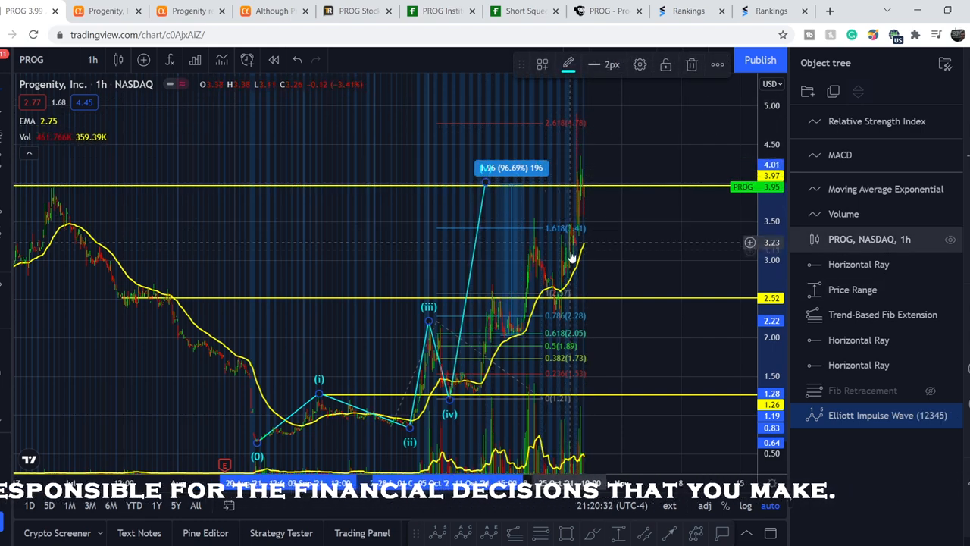
mouse_move(579, 123)
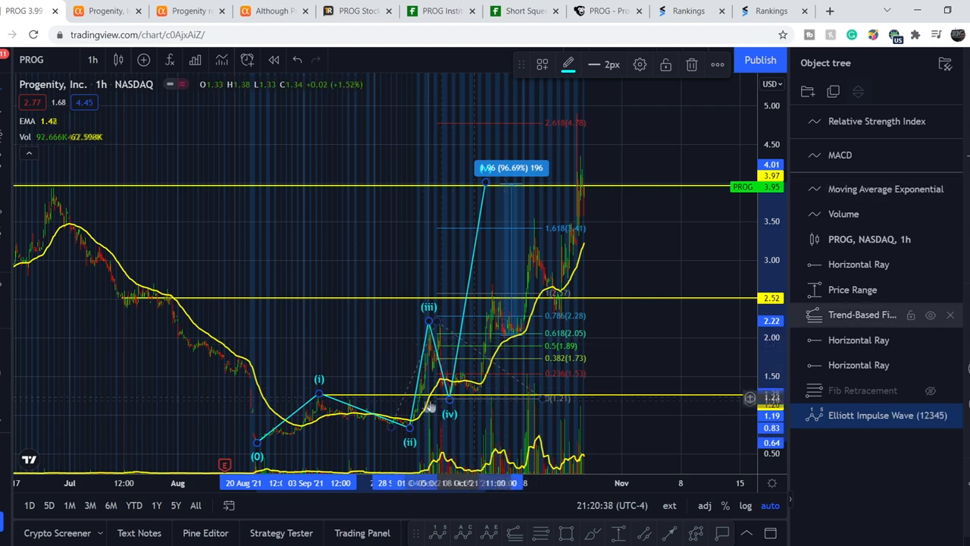
mouse_move(409, 433)
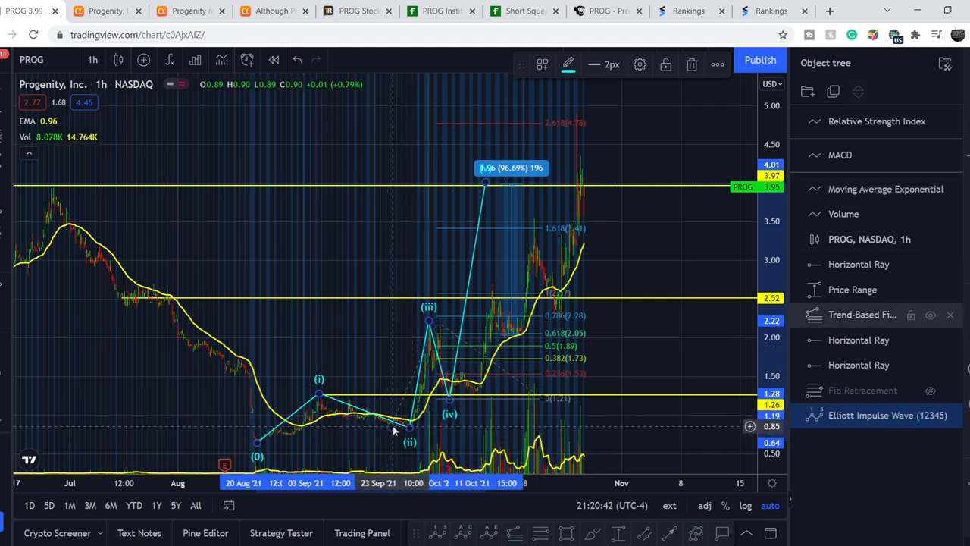
mouse_move(514, 376)
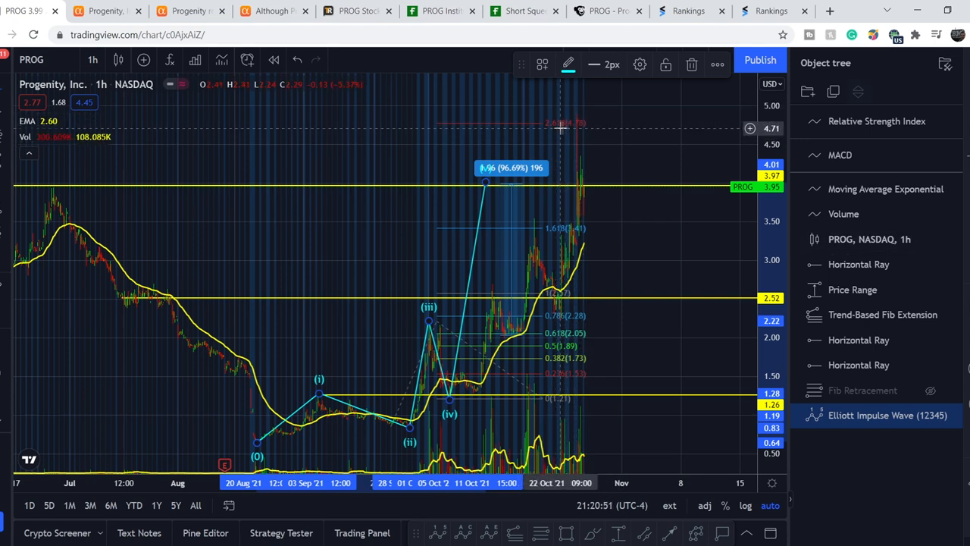
mouse_move(629, 165)
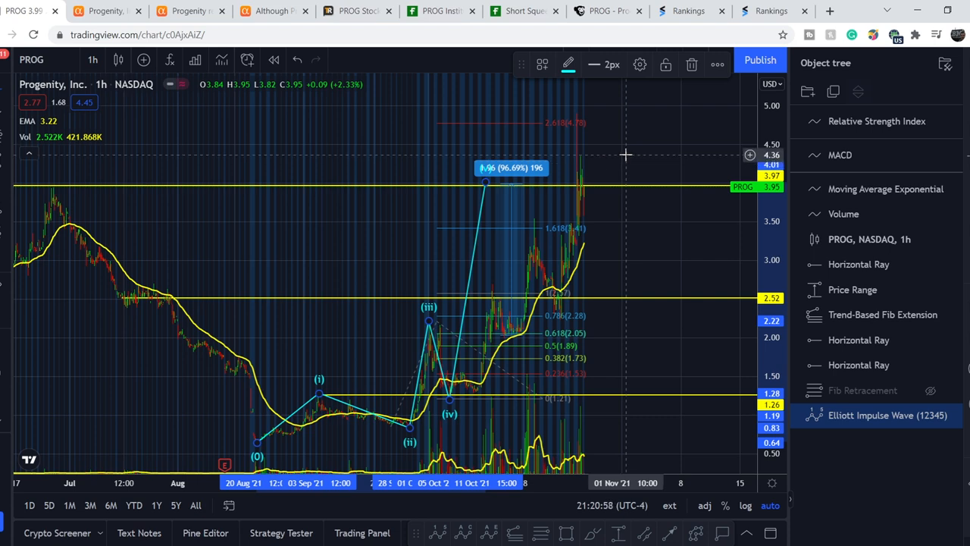
mouse_move(461, 391)
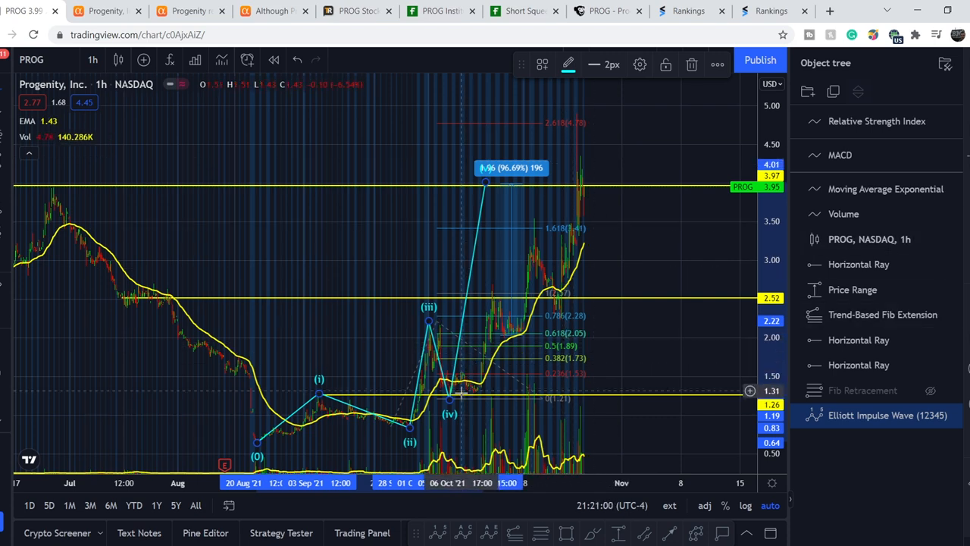
mouse_move(561, 288)
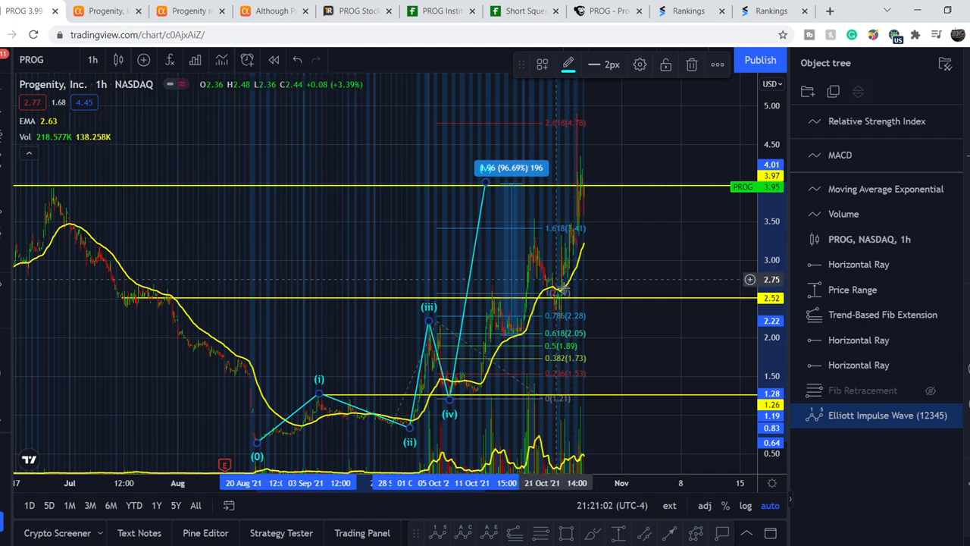
mouse_move(564, 290)
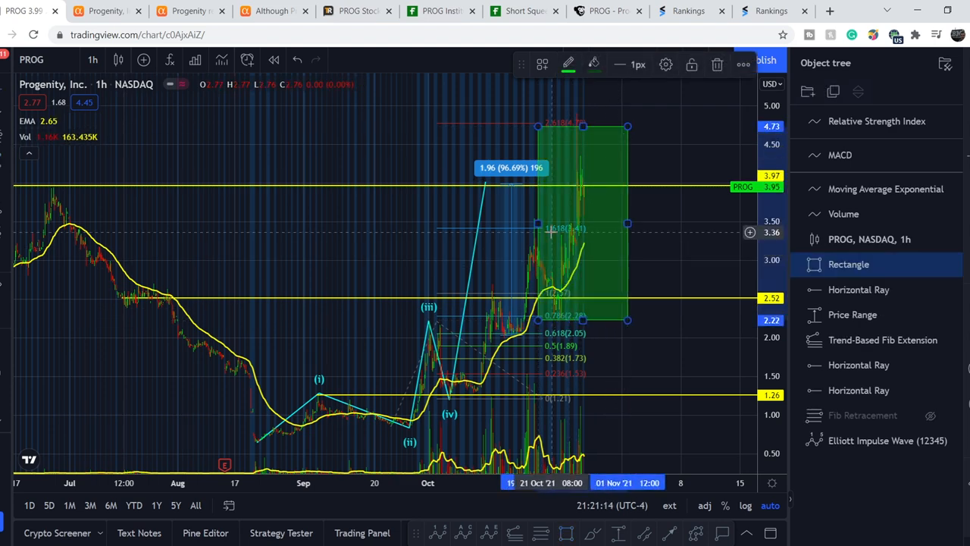
mouse_move(655, 227)
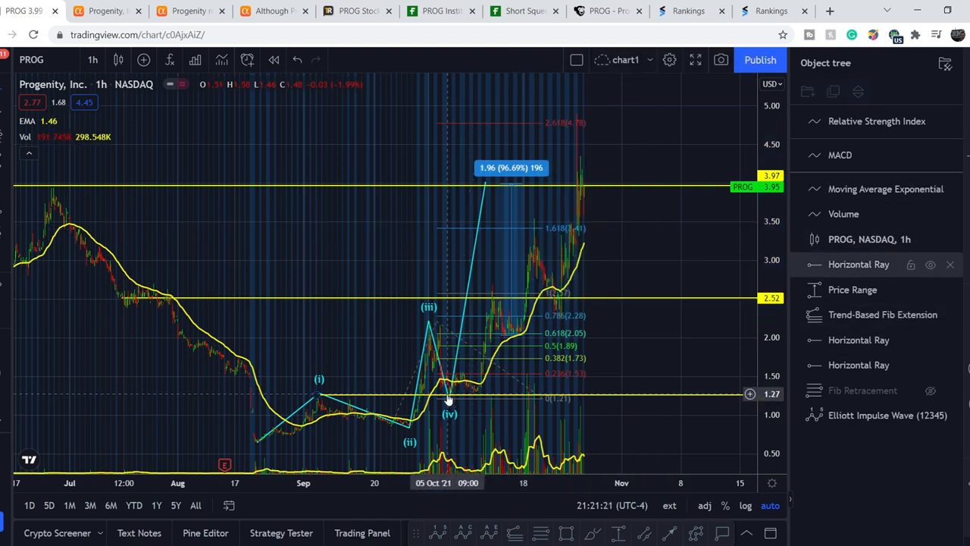
mouse_move(469, 395)
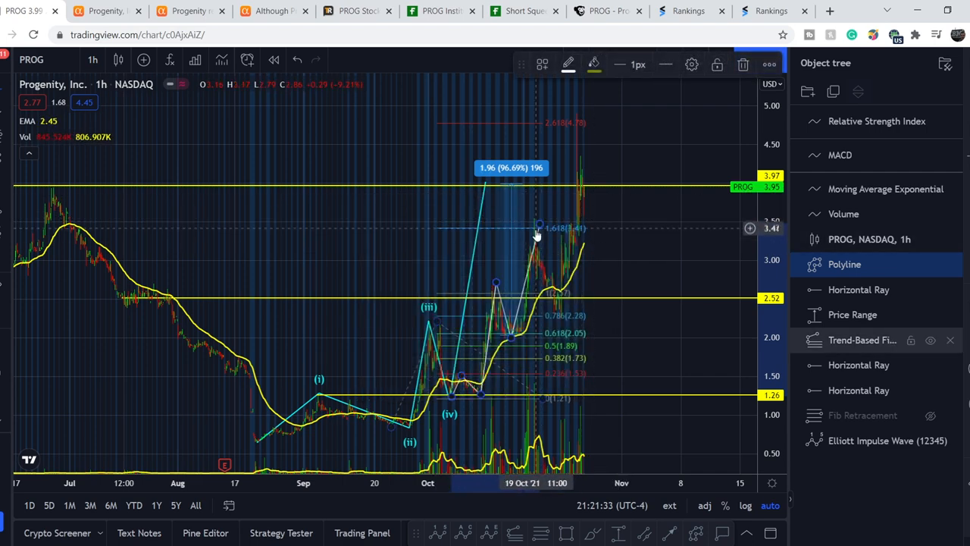
mouse_move(265, 442)
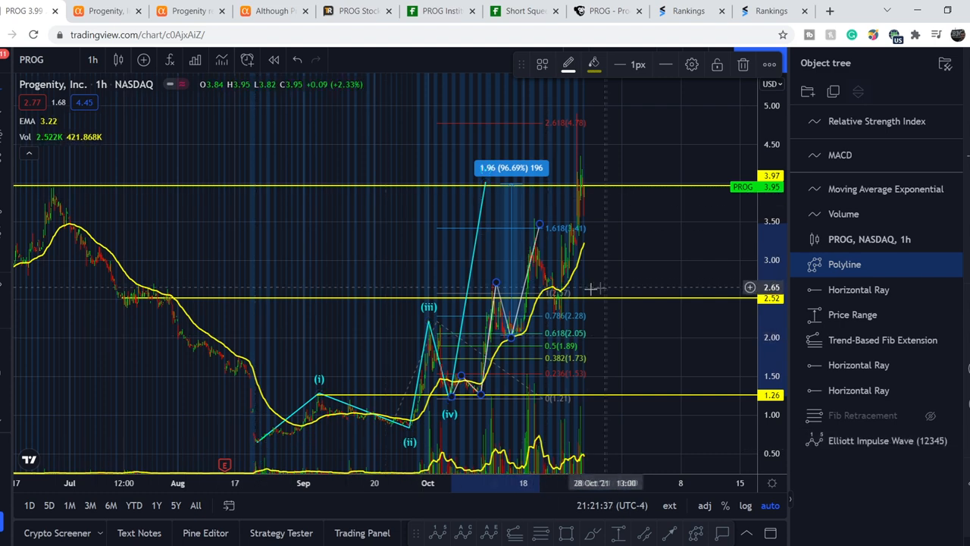
mouse_move(568, 304)
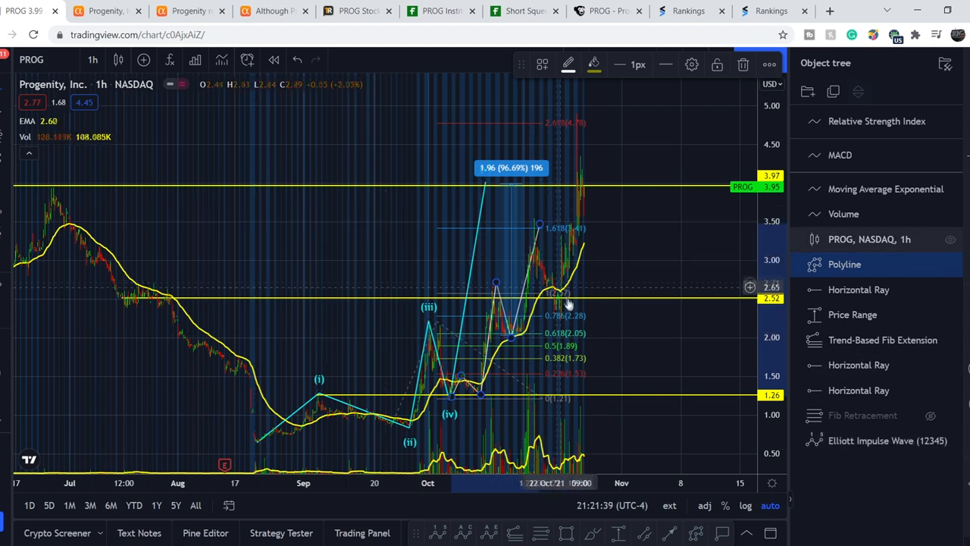
mouse_move(280, 439)
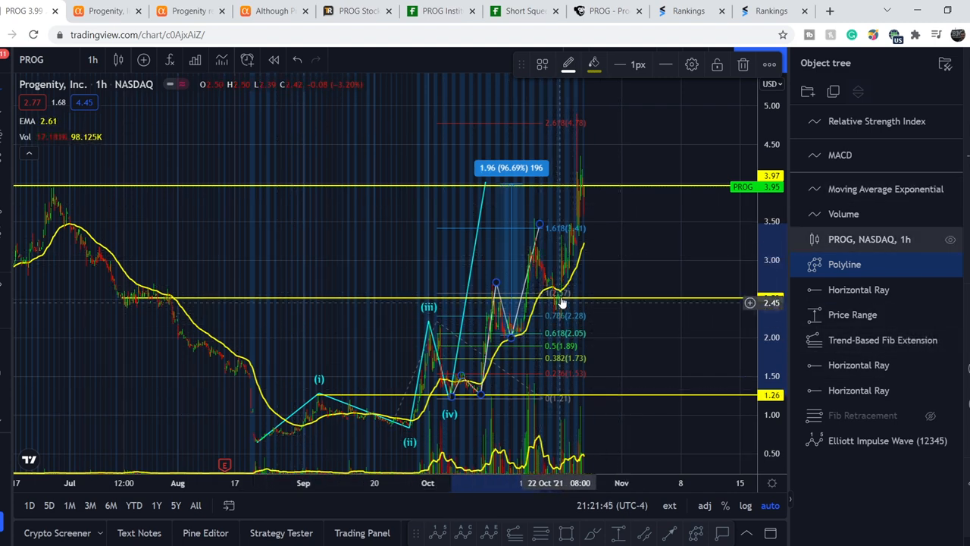
mouse_move(607, 417)
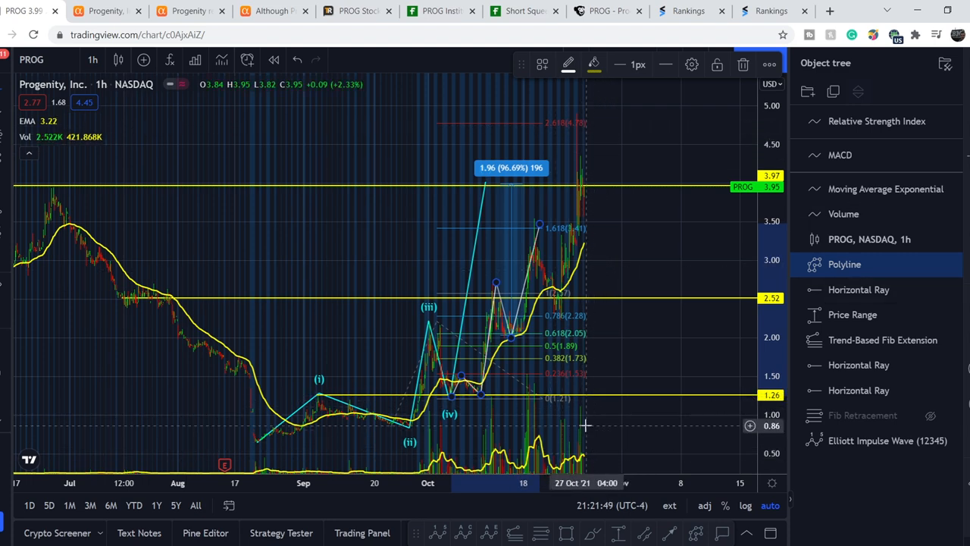
mouse_move(630, 251)
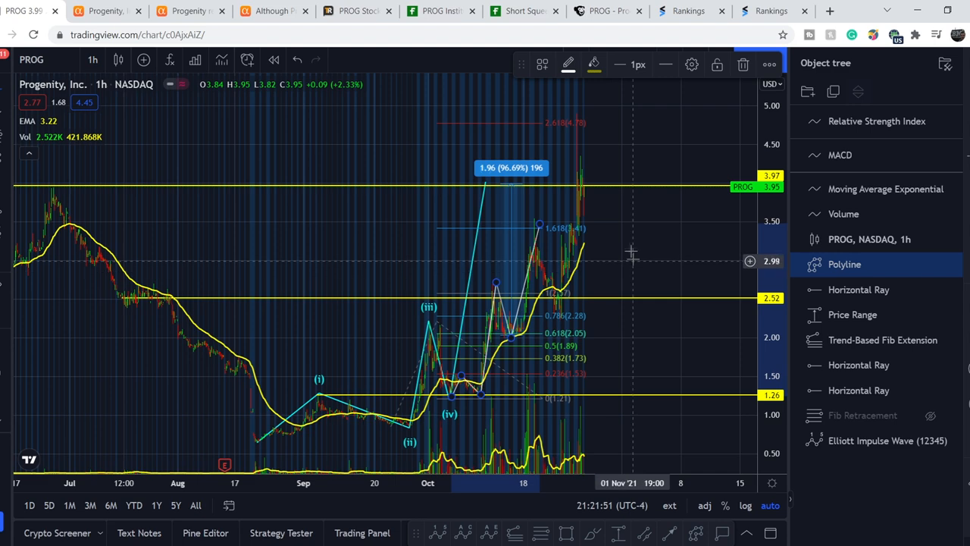
mouse_move(514, 312)
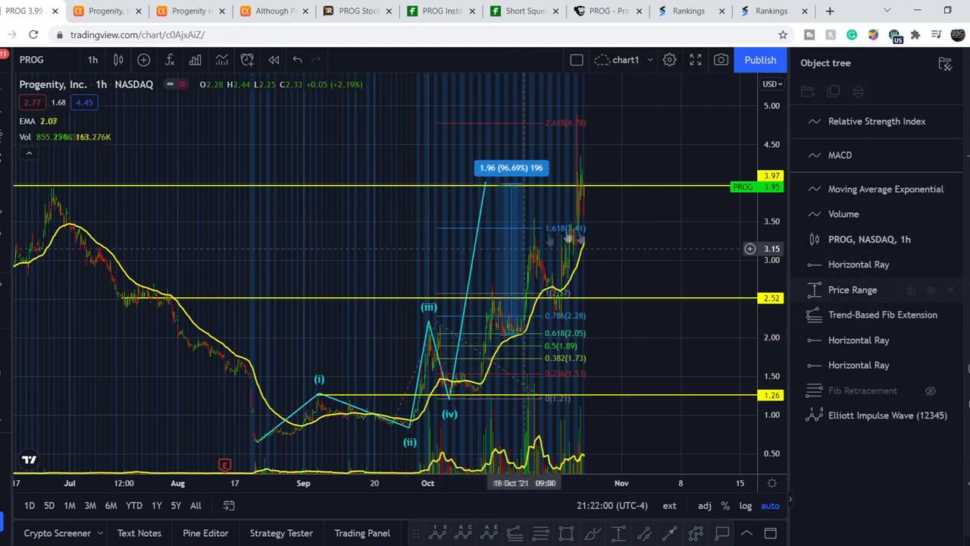
mouse_move(470, 382)
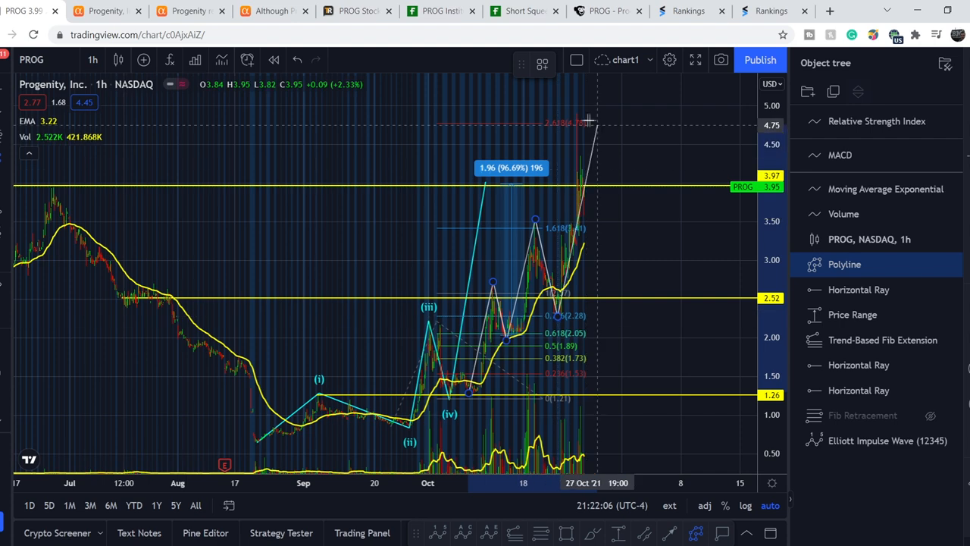
Extend the projected polyline path to the 2.618 Fib target near 4.84.
left_click_drag(591, 122, 583, 116)
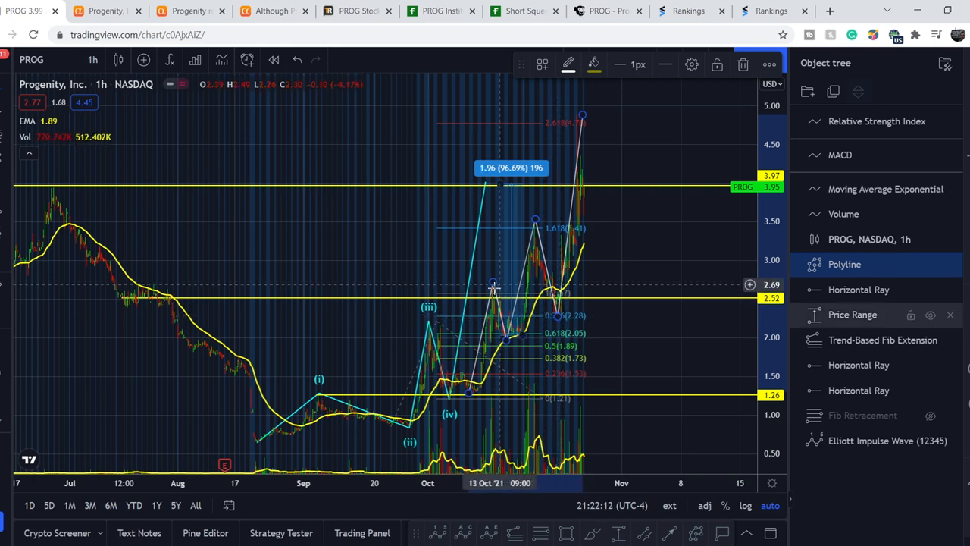
mouse_move(605, 210)
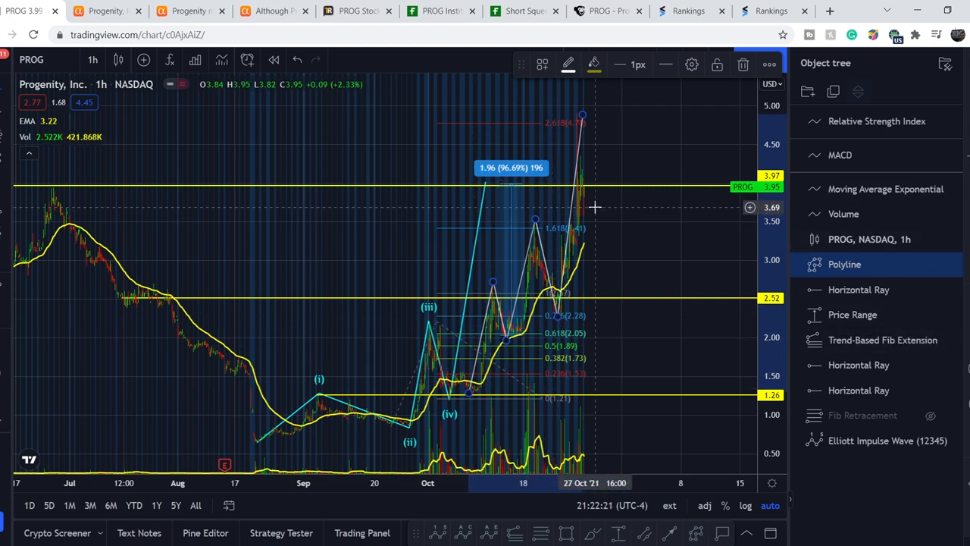
mouse_move(584, 122)
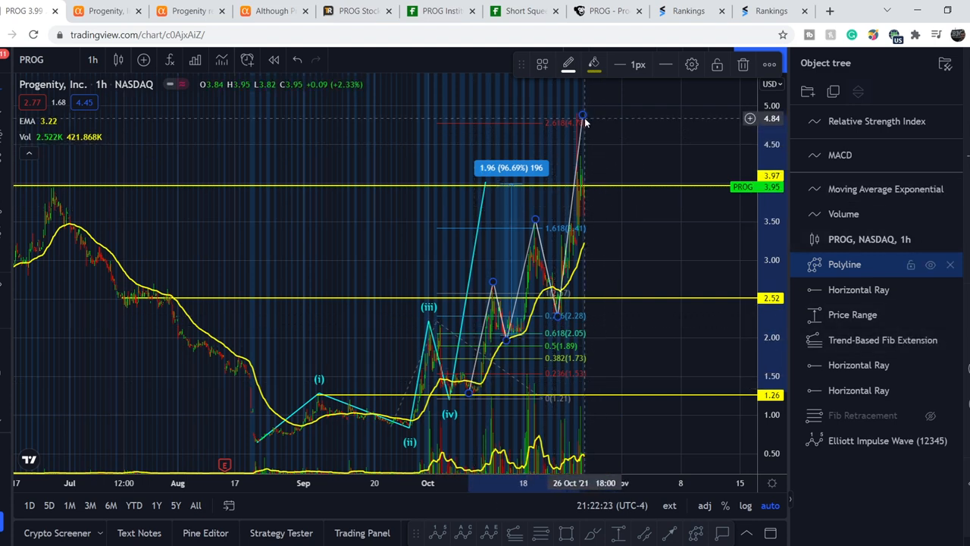
left_click(644, 266)
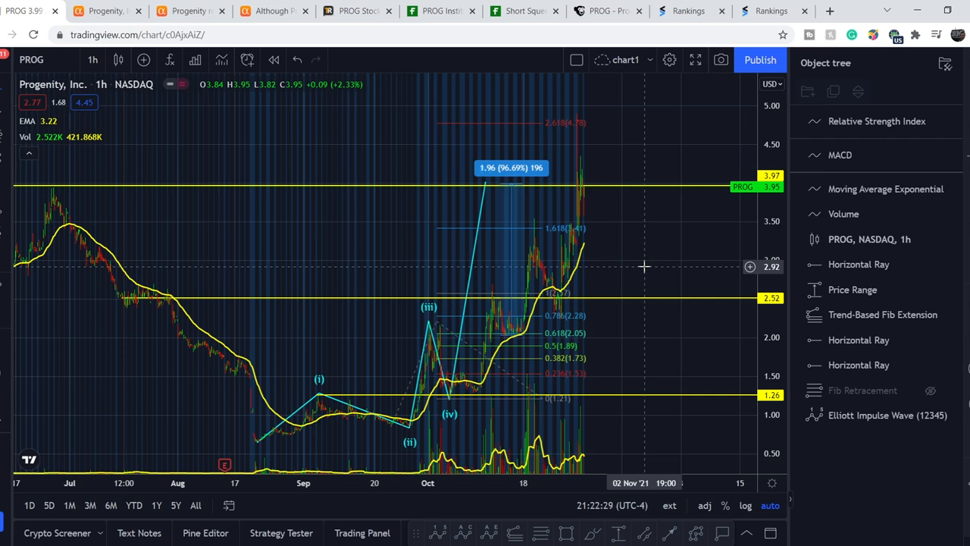
mouse_move(613, 213)
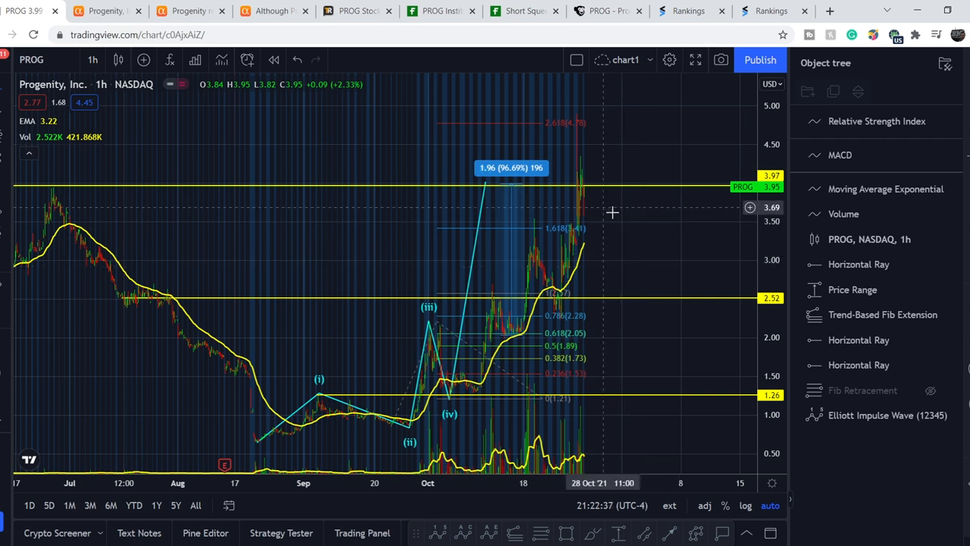
mouse_move(671, 219)
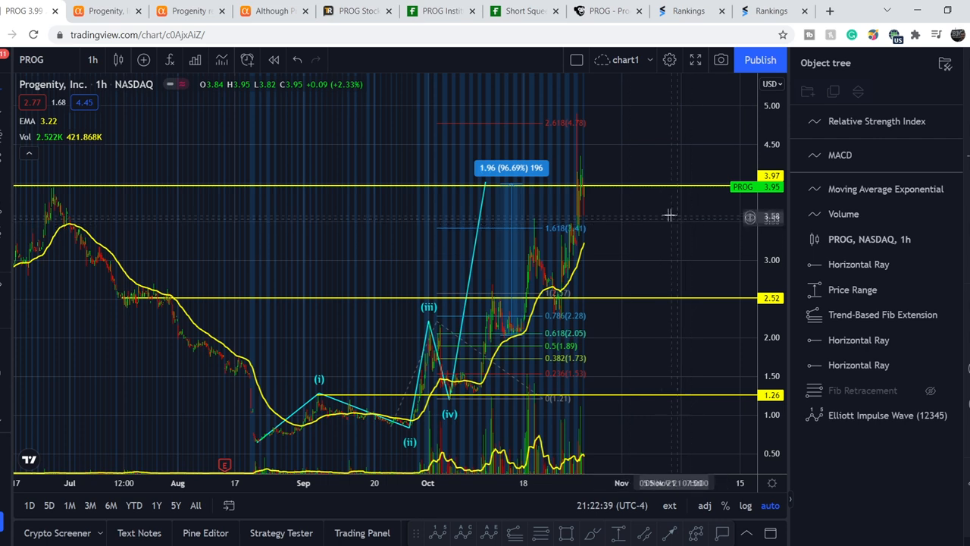
mouse_move(640, 231)
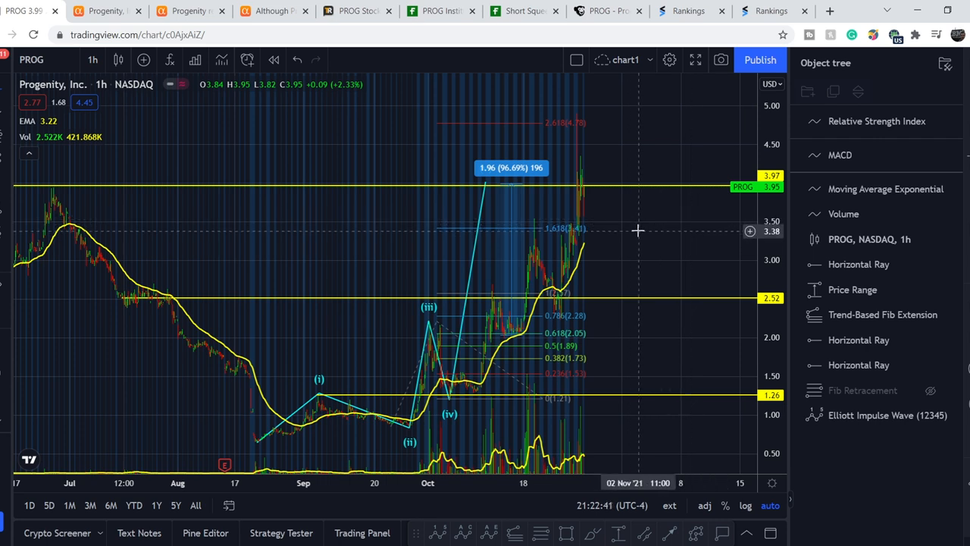
mouse_move(642, 285)
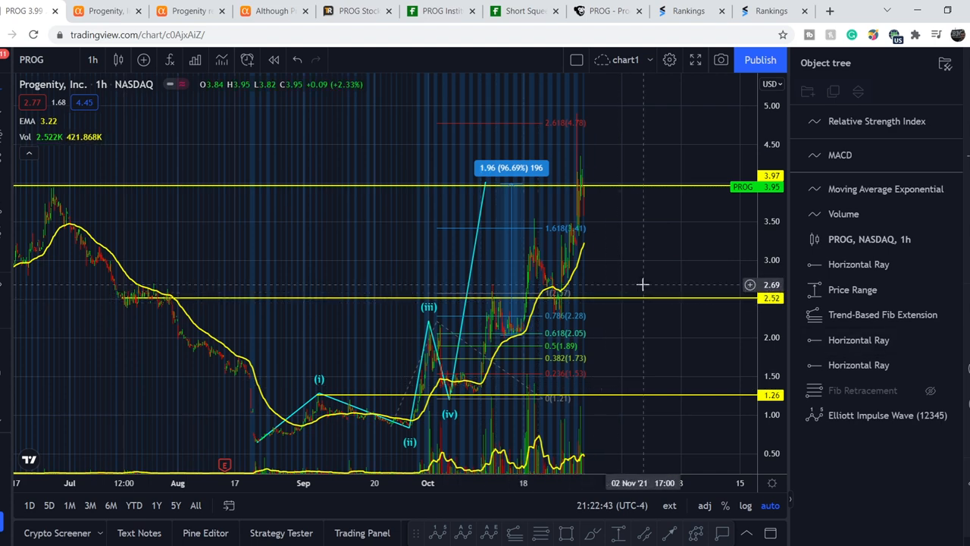
mouse_move(470, 393)
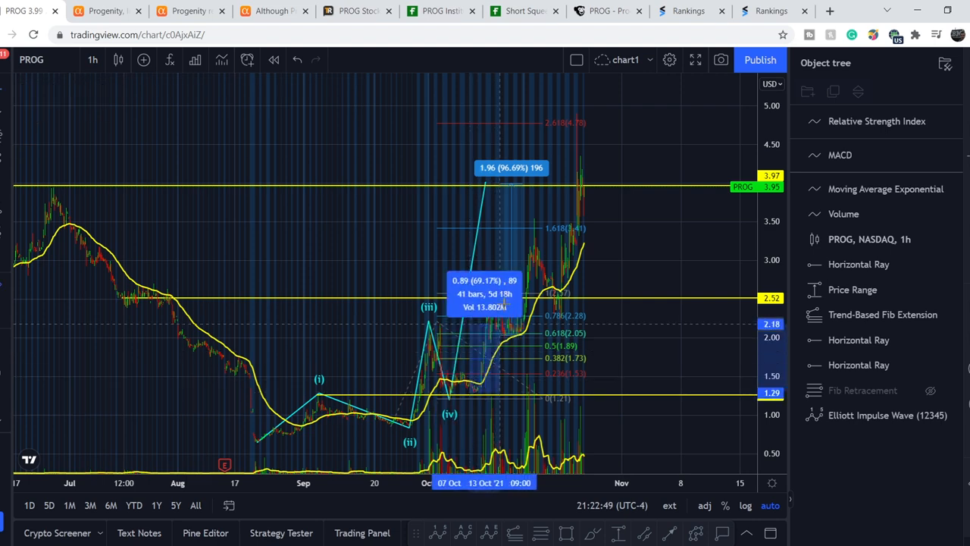
mouse_move(506, 337)
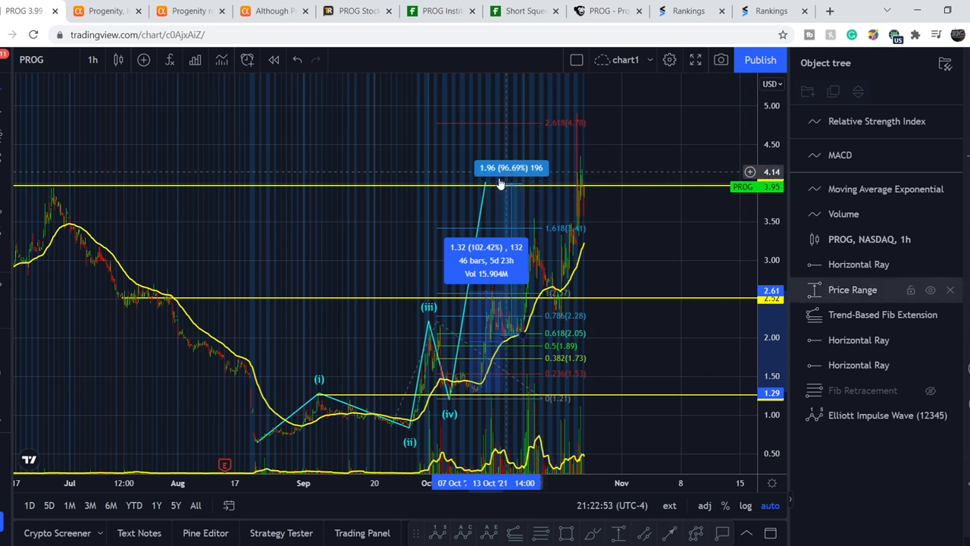
mouse_move(716, 215)
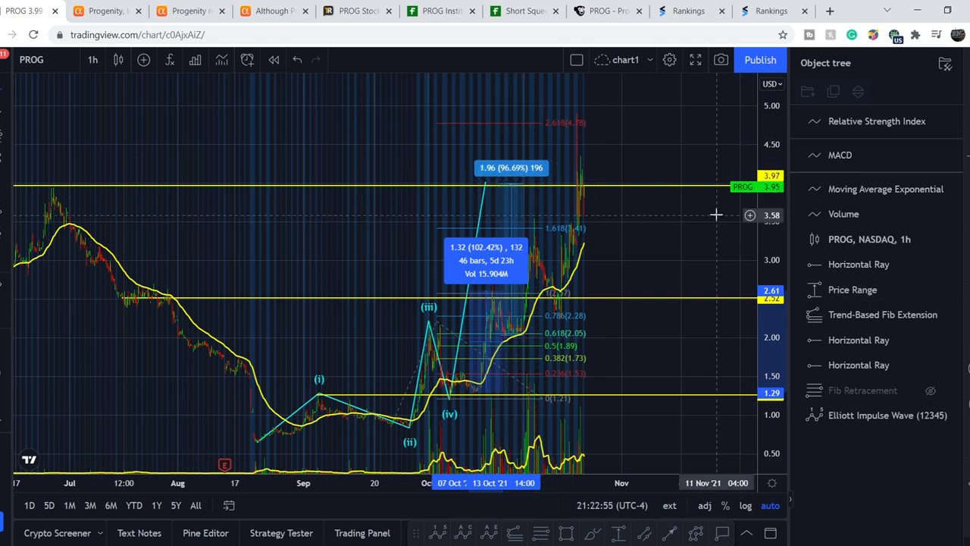
mouse_move(558, 365)
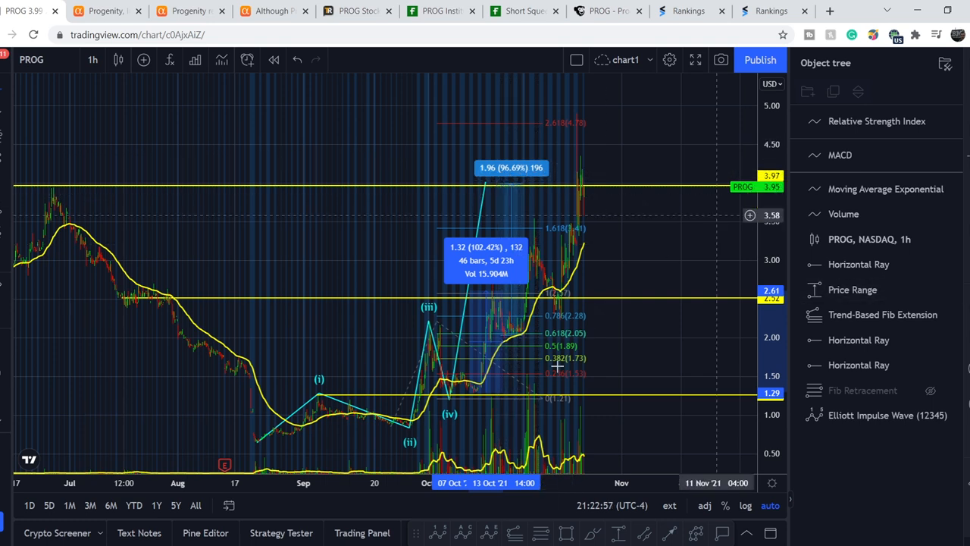
mouse_move(637, 231)
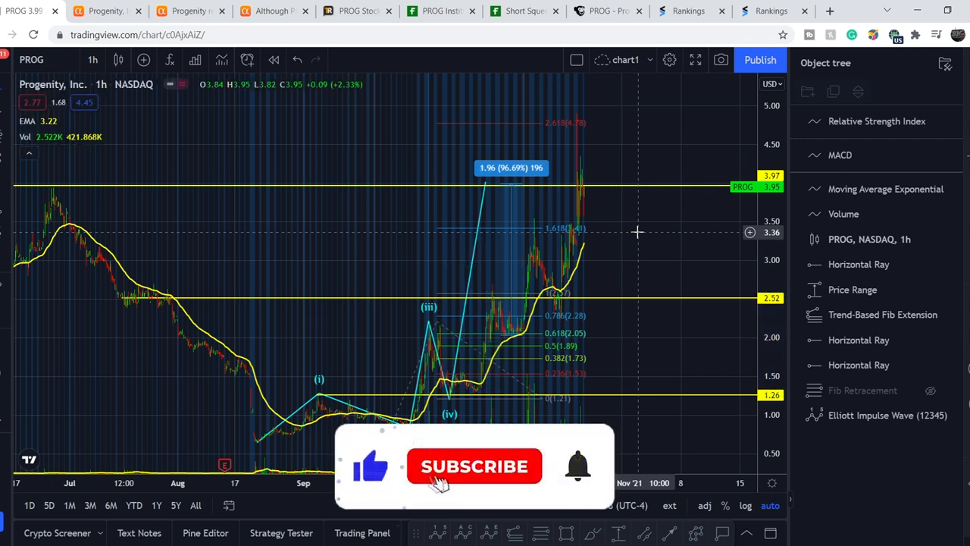
left_click(474, 467)
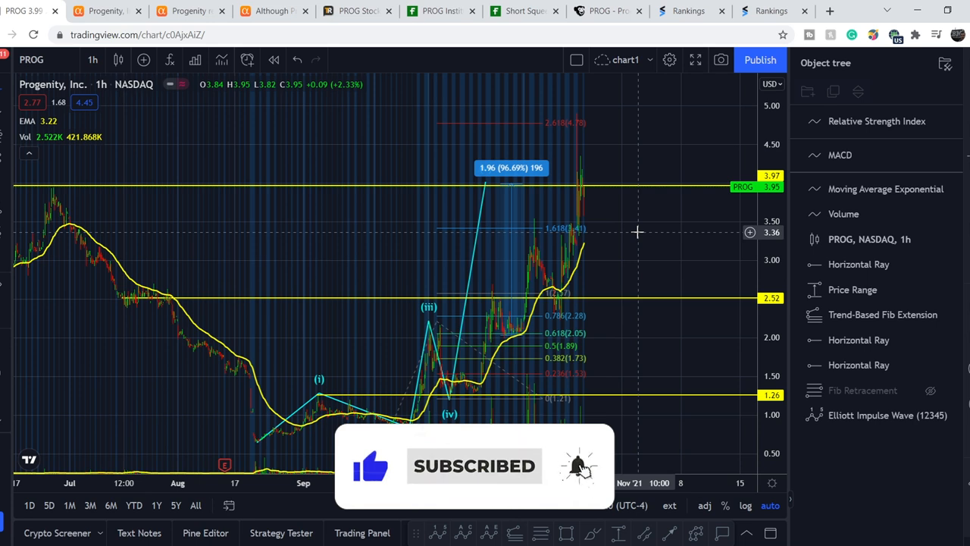